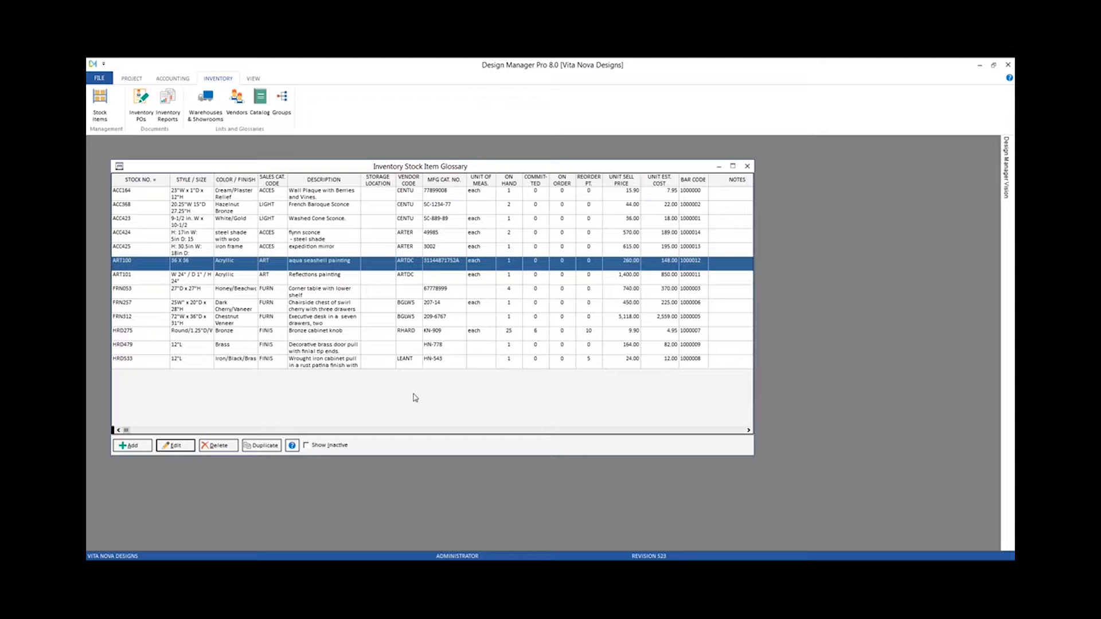
{"action": "mouse_move", "coordinate": [401, 413]}
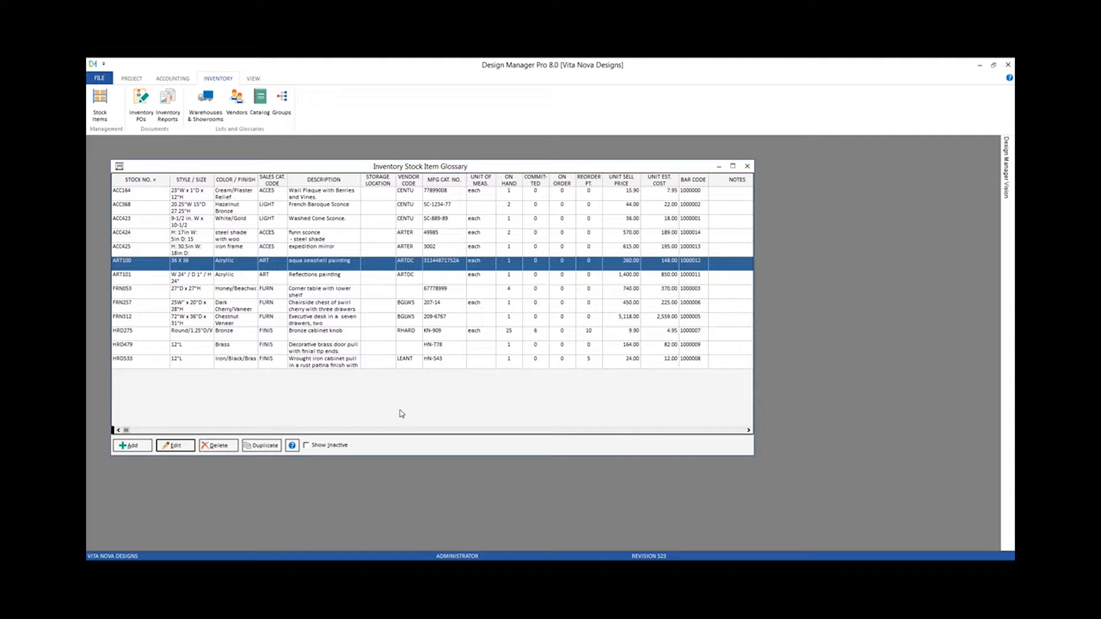
{"action": "mouse_move", "coordinate": [216, 392]}
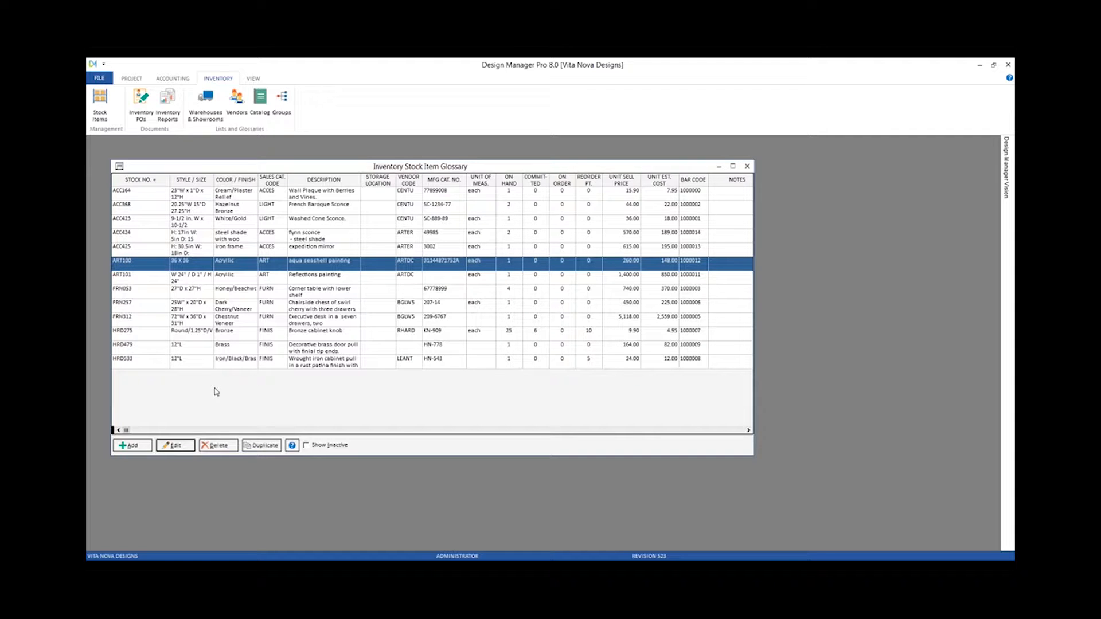
{"action": "mouse_move", "coordinate": [166, 418]}
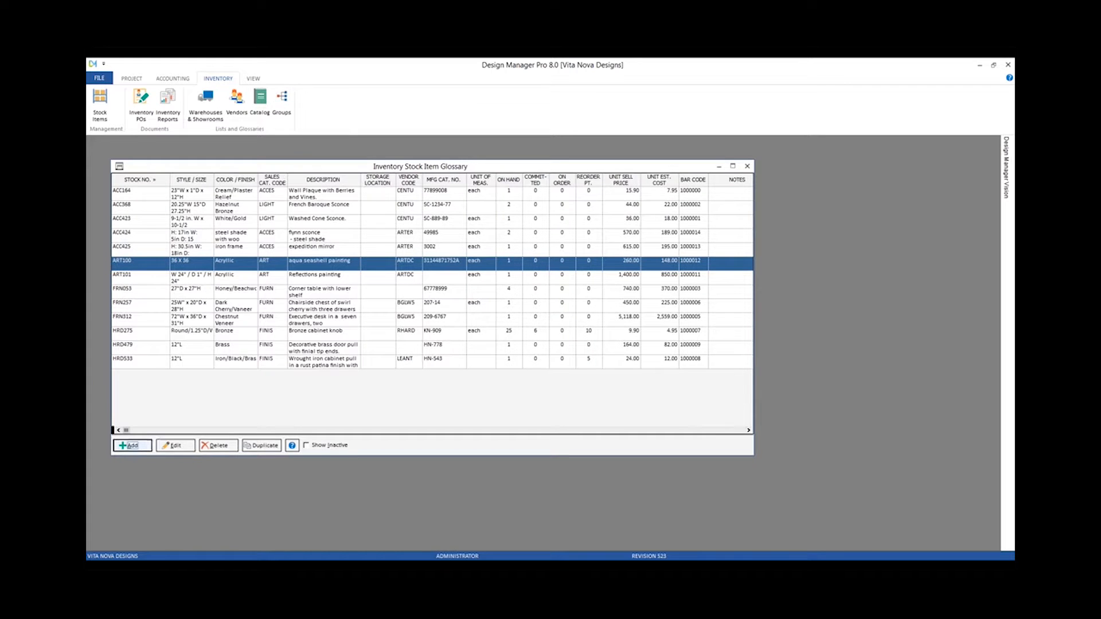
Start a new stock item record with Stock No. FRN313.
{"action": "left_click", "coordinate": [131, 445]}
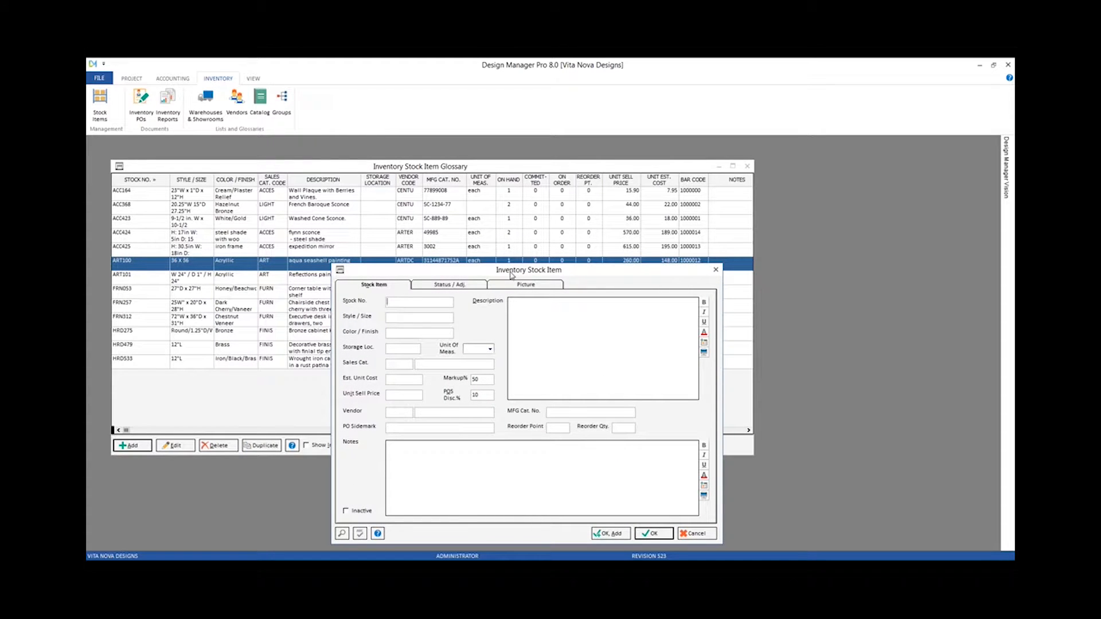
{"action": "type", "text": "FRN313"}
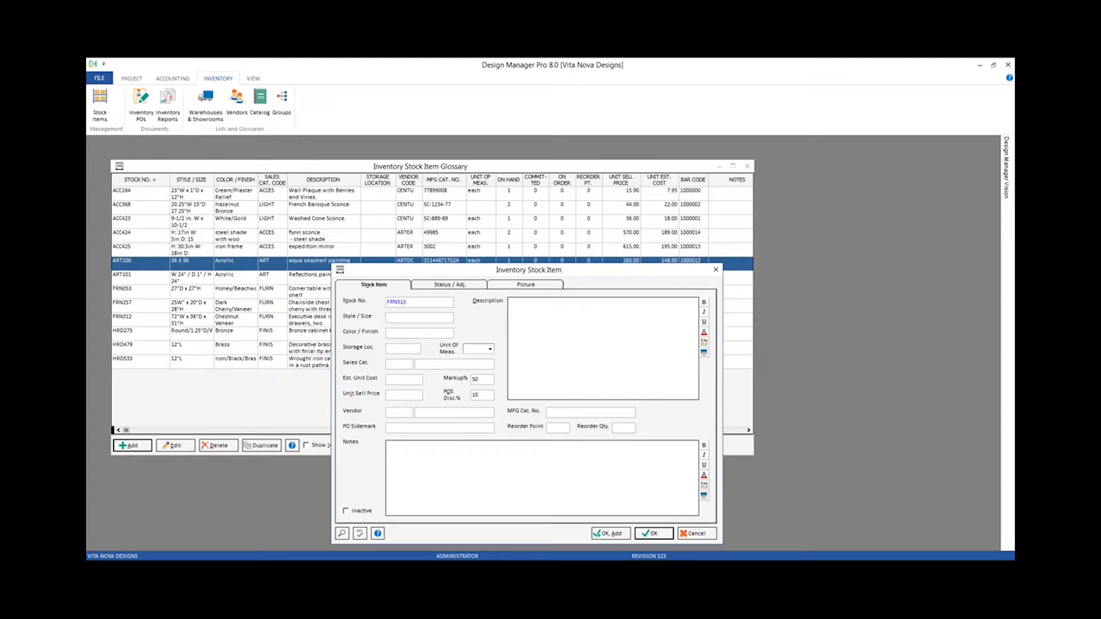
{"action": "left_click", "coordinate": [417, 301]}
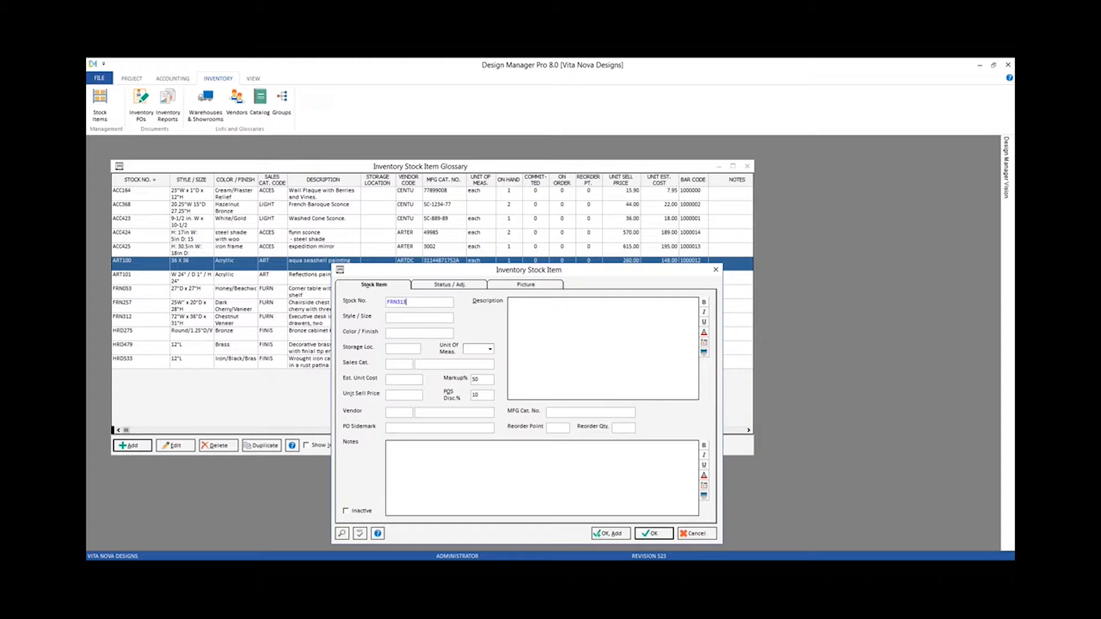
{"action": "mouse_move", "coordinate": [531, 296]}
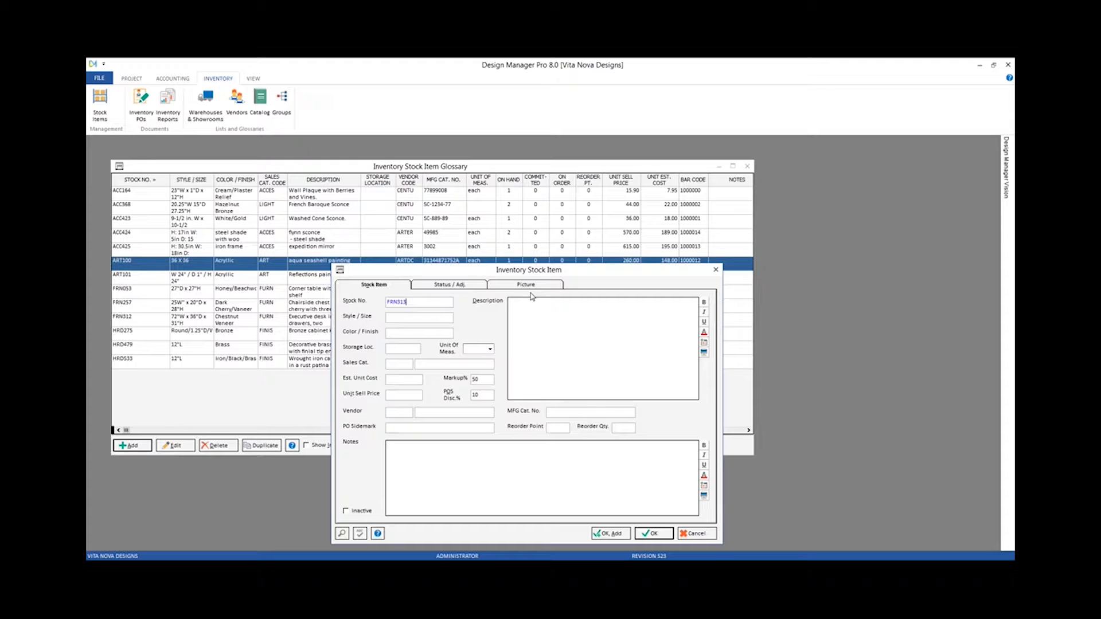
Enter the Style/Size as 24"W x 24"L x 22"H.
{"action": "left_click", "coordinate": [417, 318]}
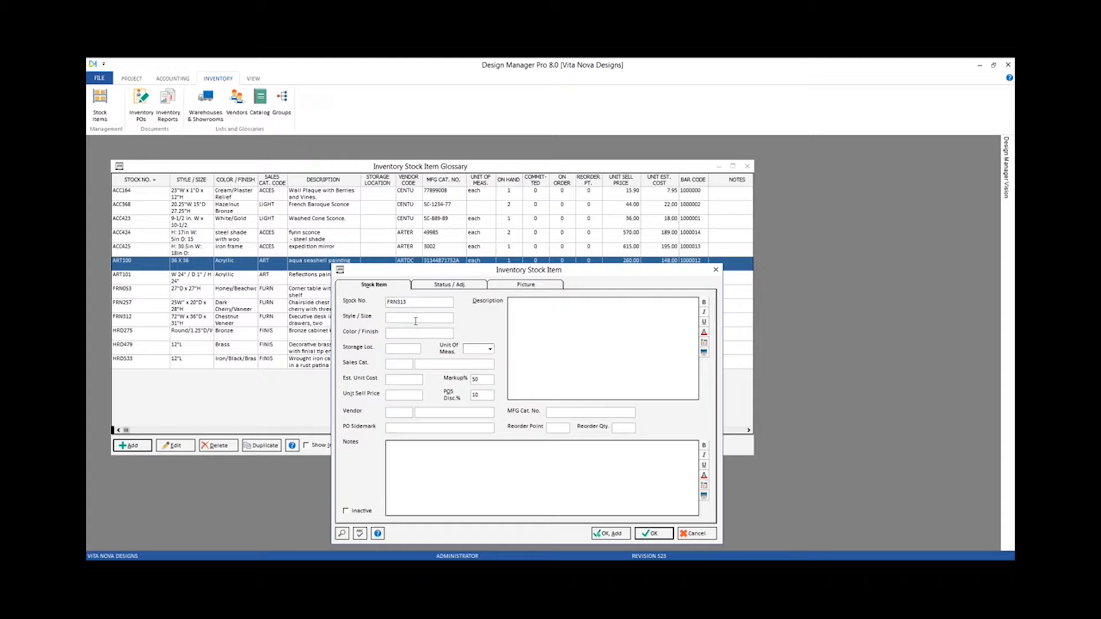
{"action": "type", "text": "2"}
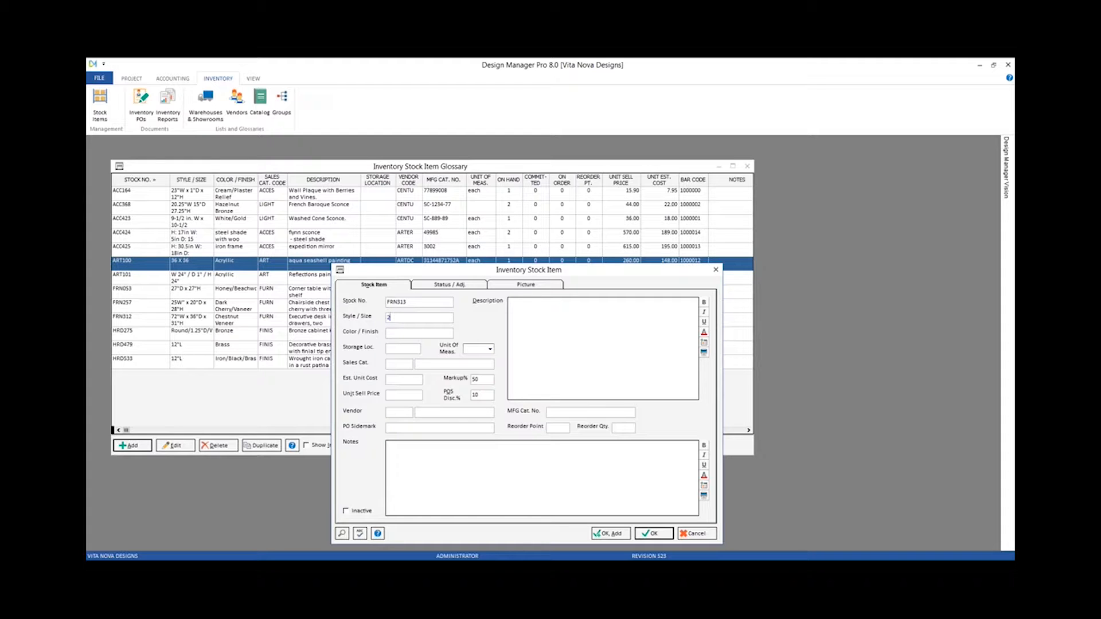
{"action": "type", "text": "4"}
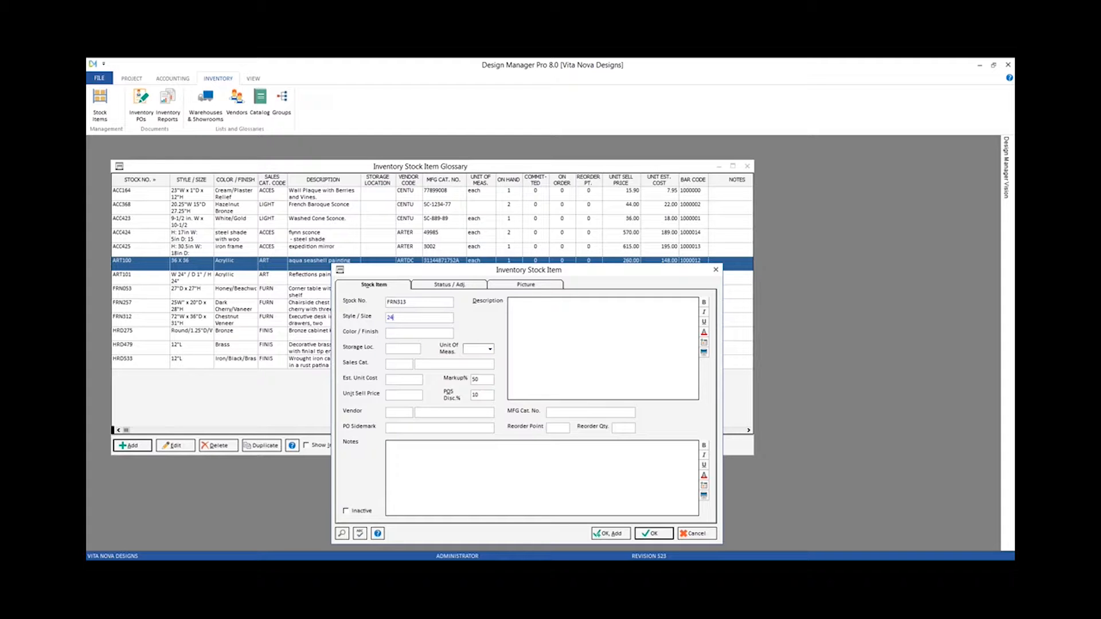
{"action": "type", "text": "W x 24\"L x"}
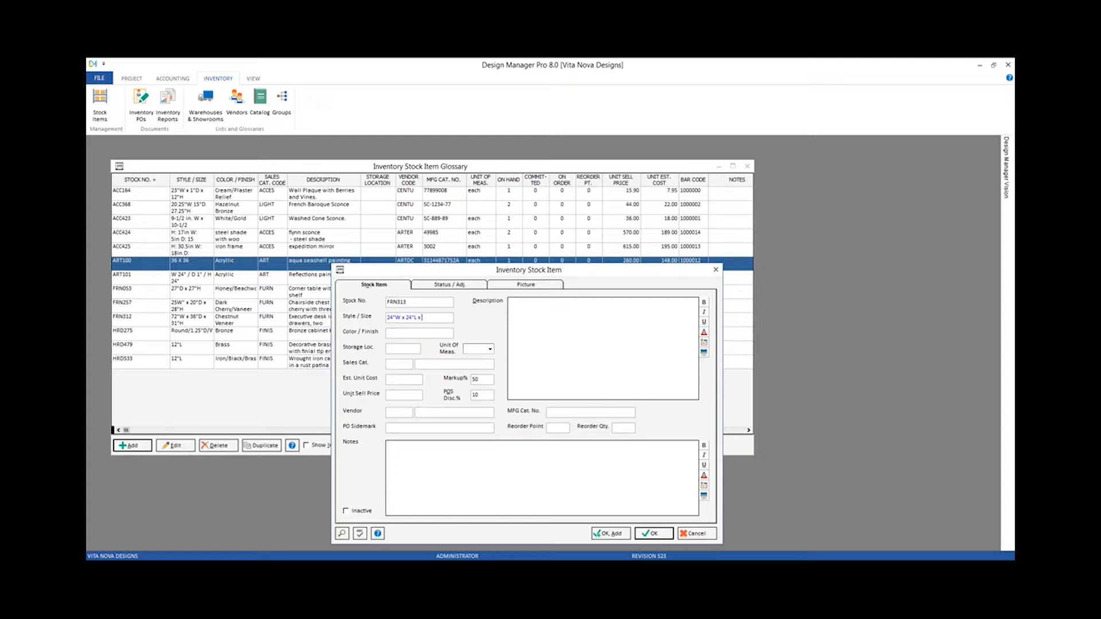
{"action": "type", "text": "22\"H"}
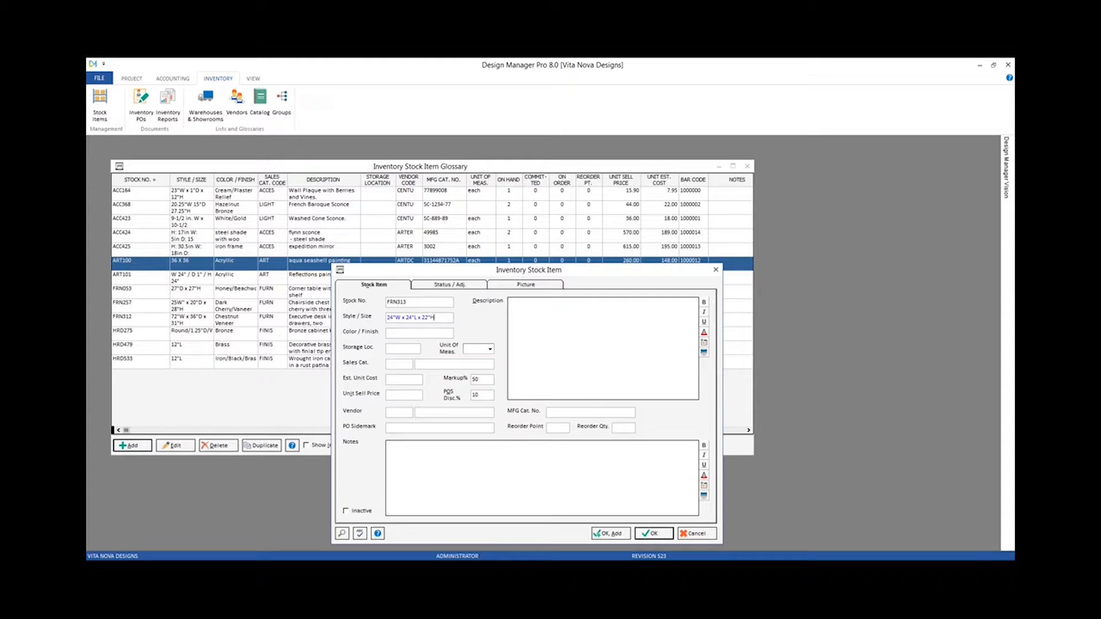
{"action": "left_click", "coordinate": [417, 331]}
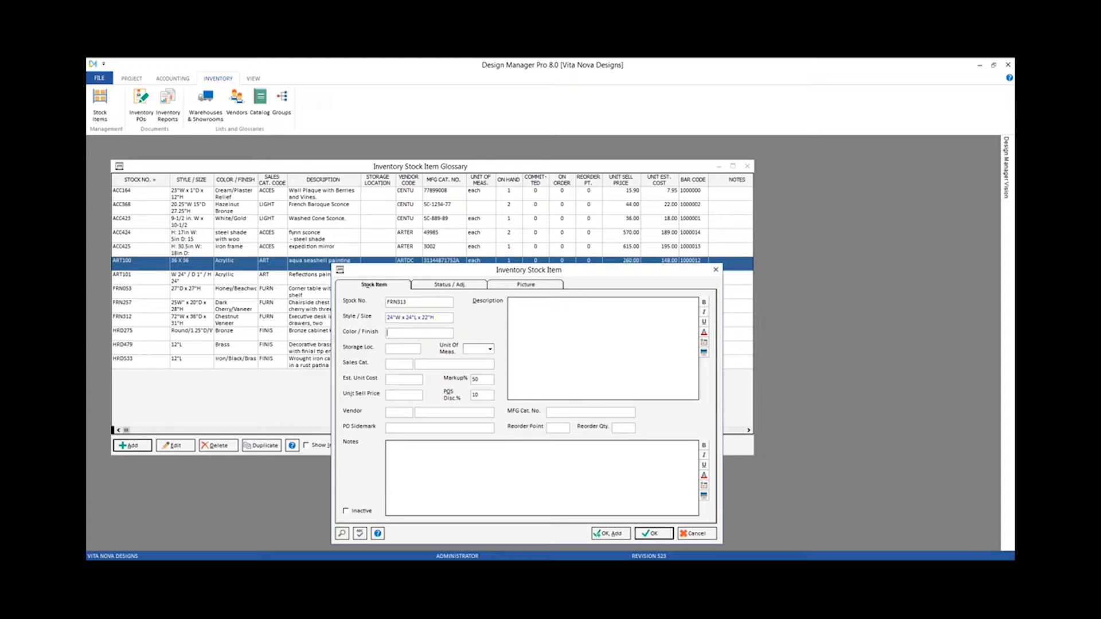
Enter the description '17th. Century Ming Dynasty Side Table'.
{"action": "type", "text": "17th. Cen"}
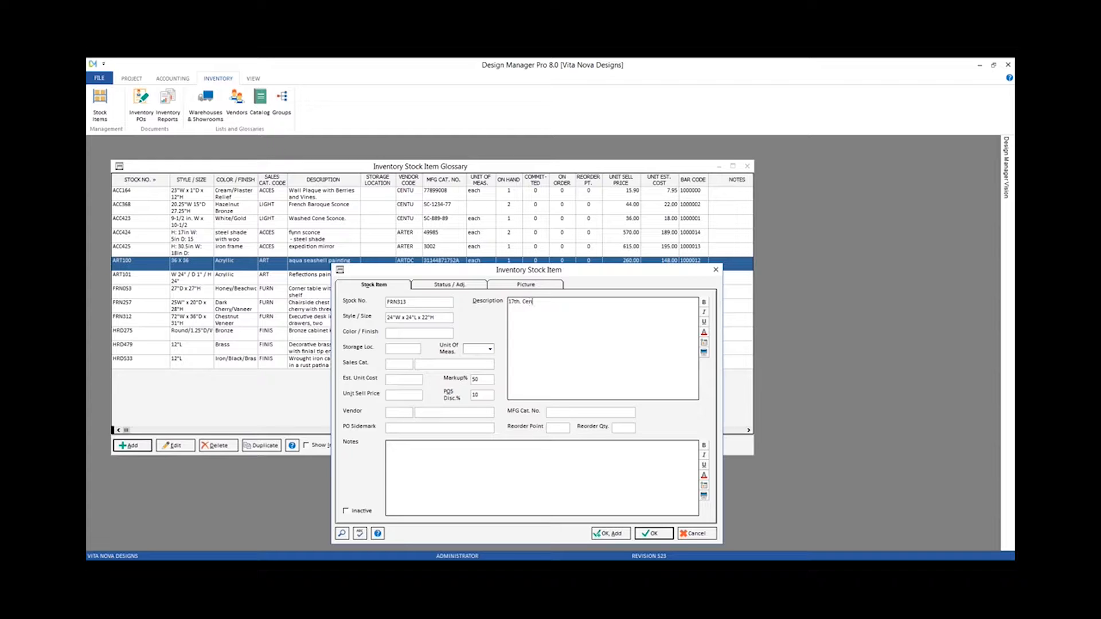
{"action": "type", "text": "tury Ming"}
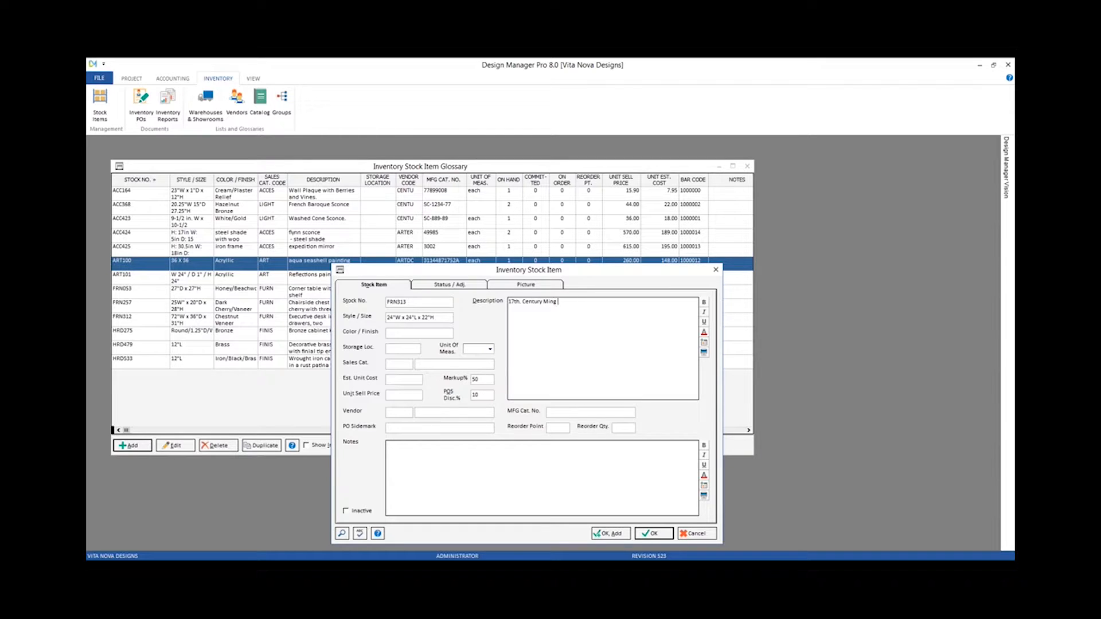
{"action": "type", "text": "Dynasty"}
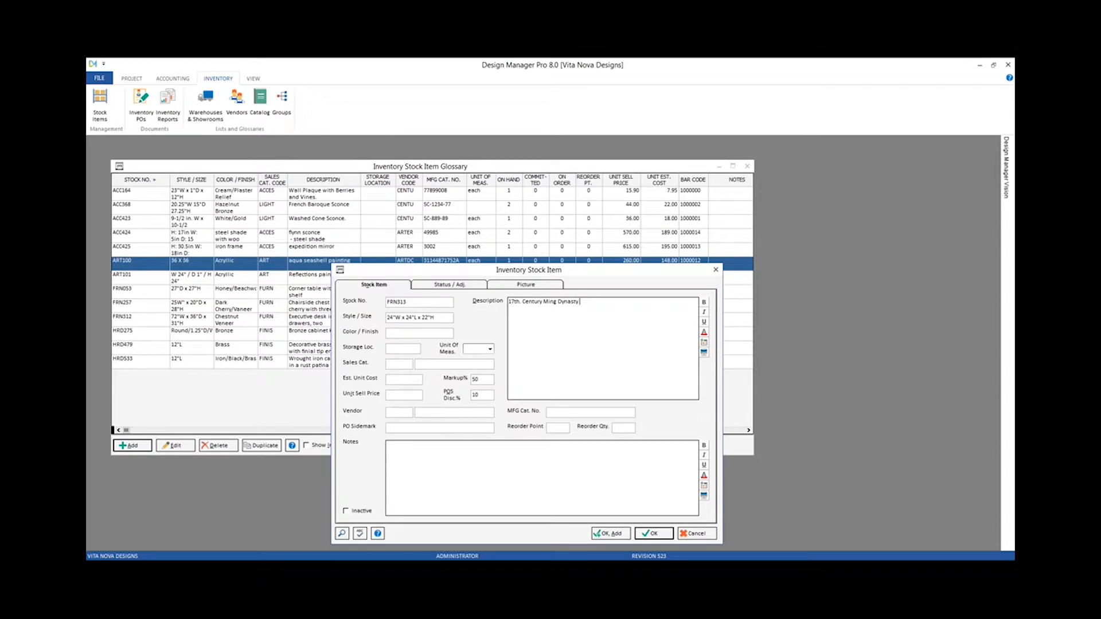
{"action": "type", "text": "Side Table"}
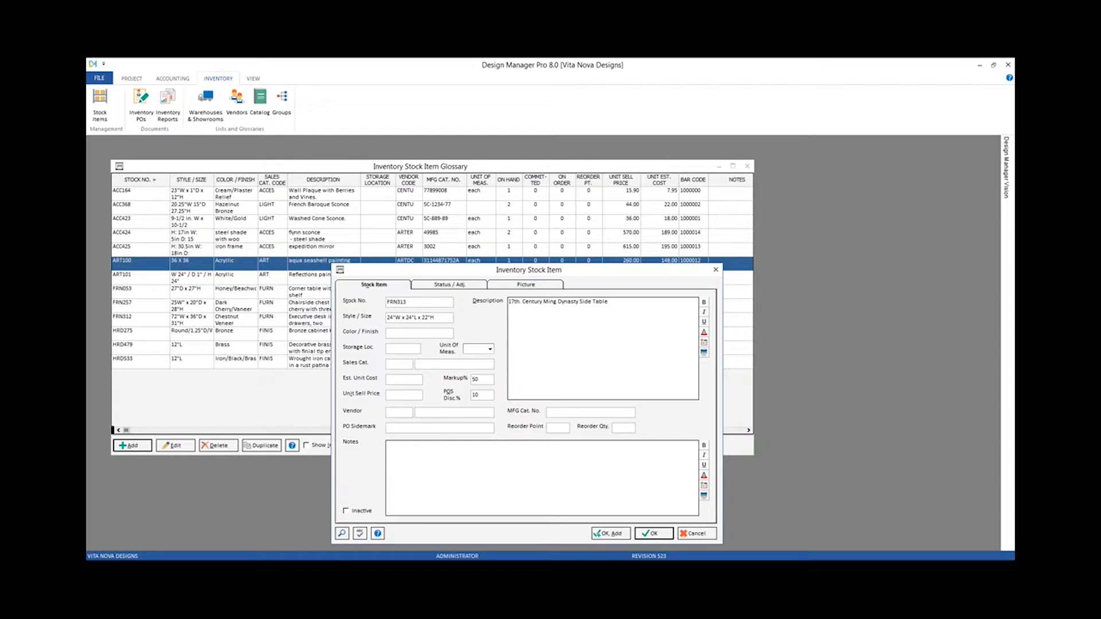
Enter the color/finish as 'planed, sanded wood'.
{"action": "left_click", "coordinate": [402, 348]}
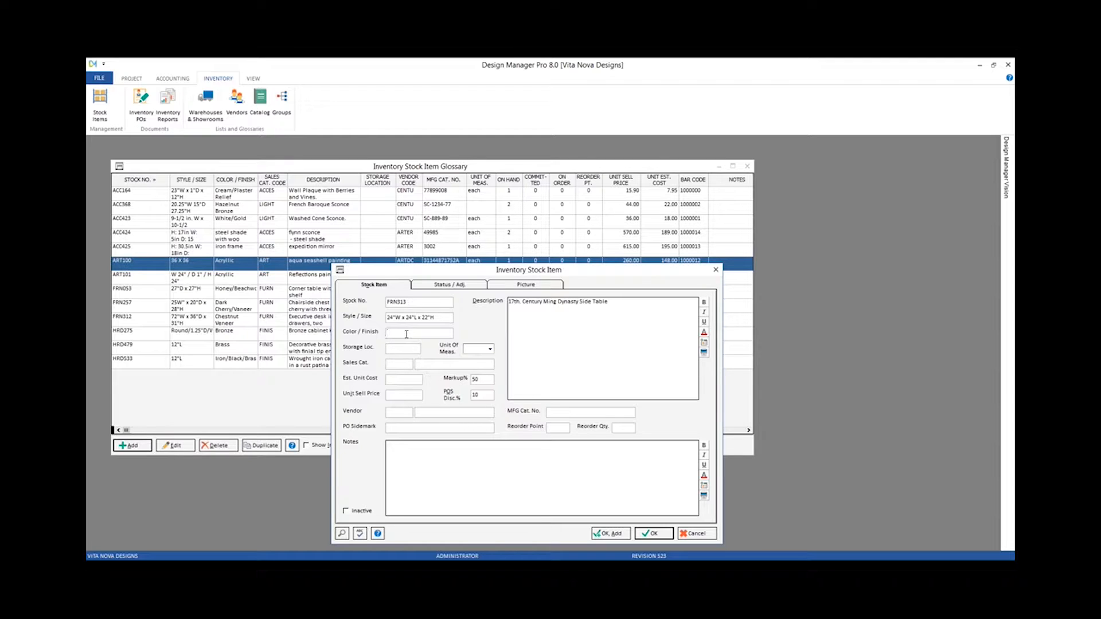
{"action": "type", "text": "planed"}
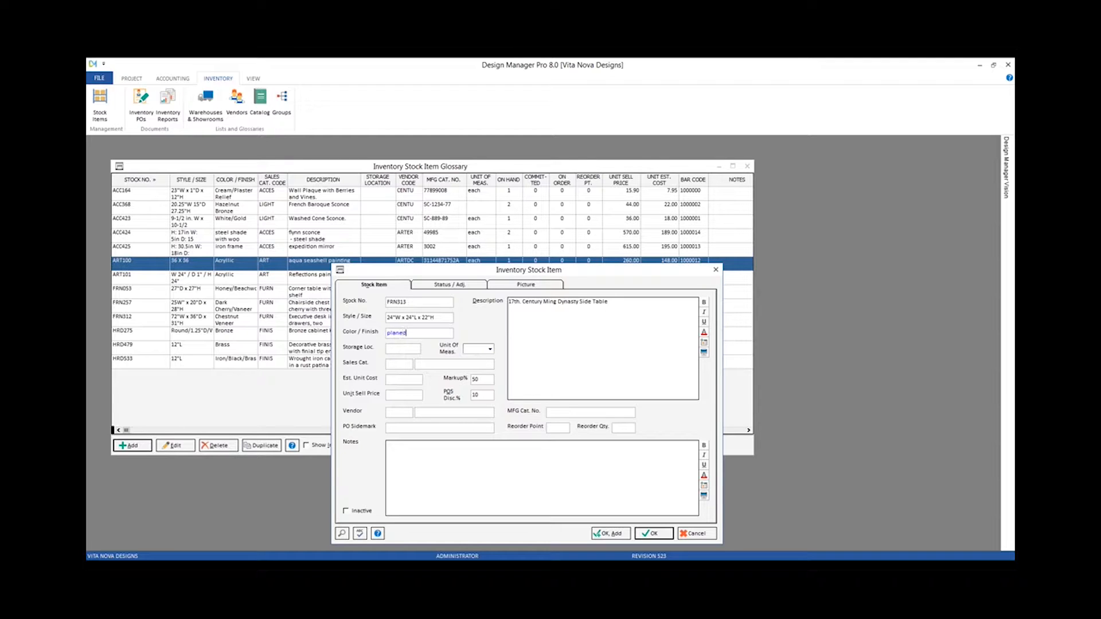
{"action": "type", "text": ", sanded"}
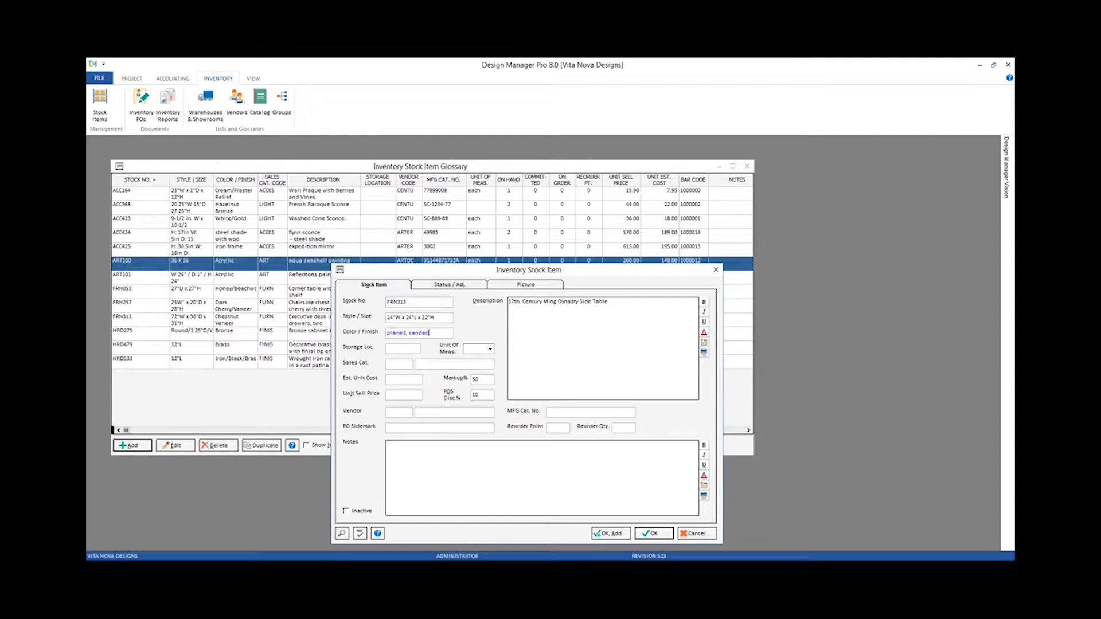
{"action": "type", "text": "wood"}
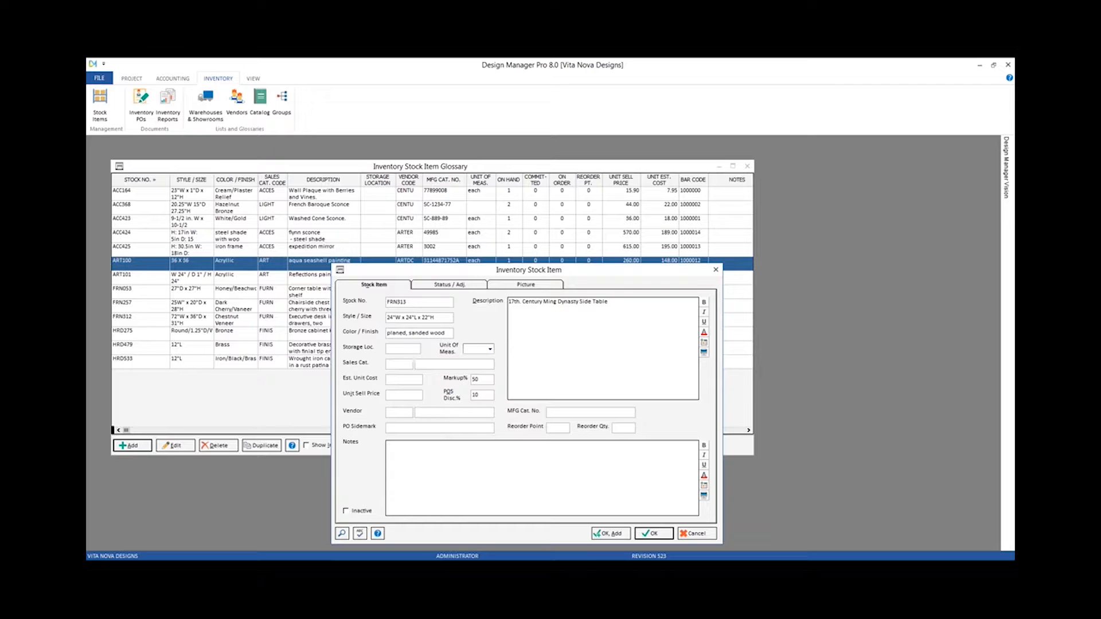
Set unit of measure 'each', sales category FURN and estimated unit cost 487.00.
{"action": "left_click", "coordinate": [402, 349]}
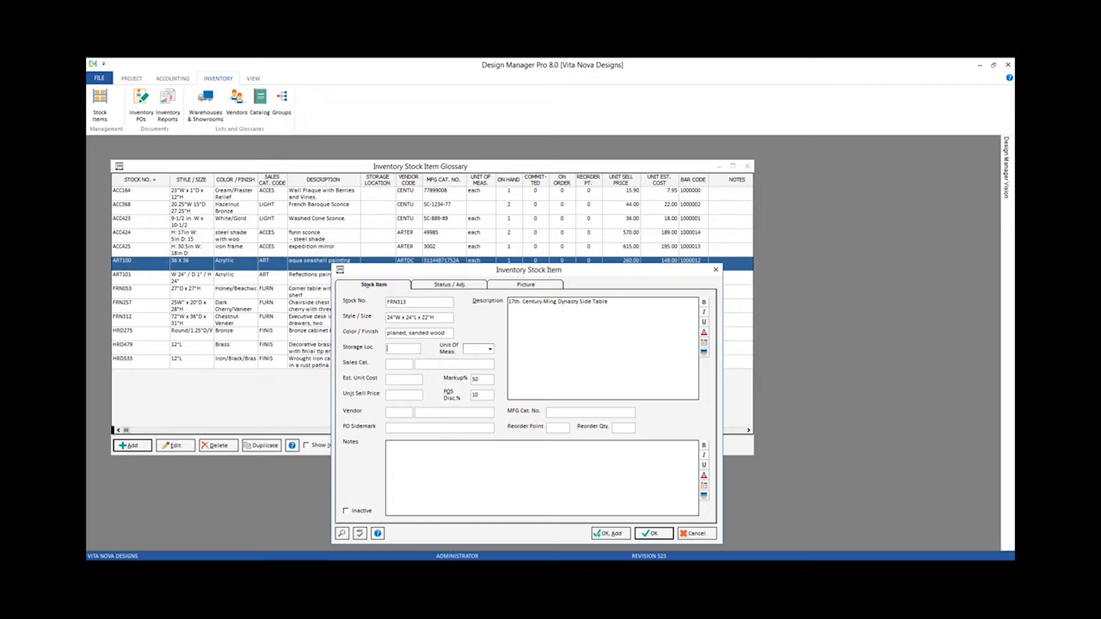
{"action": "left_click", "coordinate": [489, 349]}
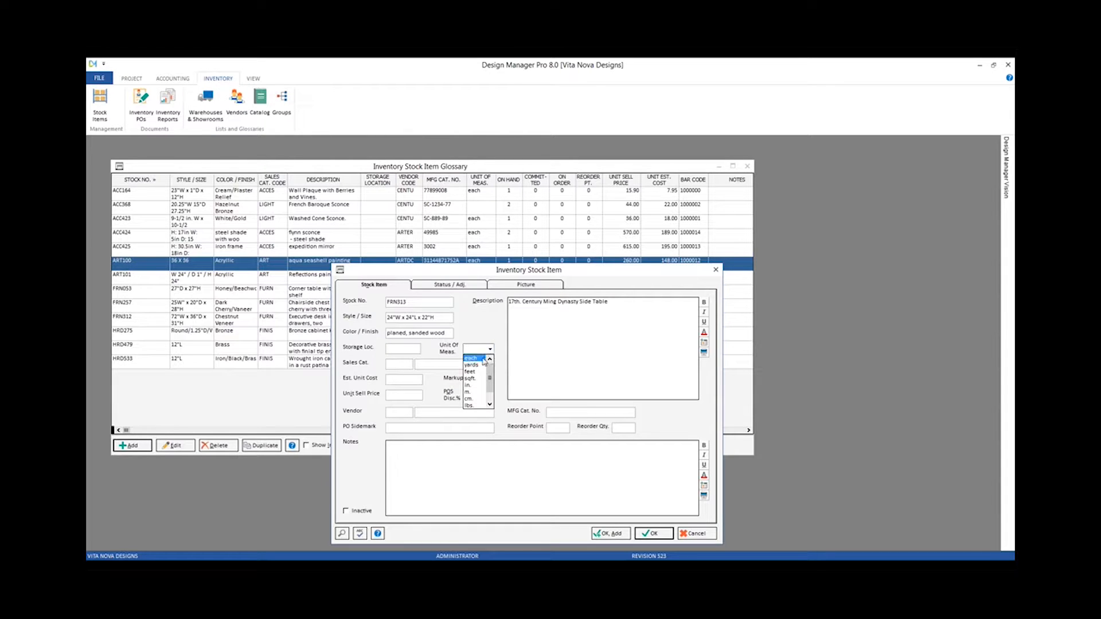
{"action": "left_click", "coordinate": [470, 359]}
{"action": "type", "text": "FURN"}
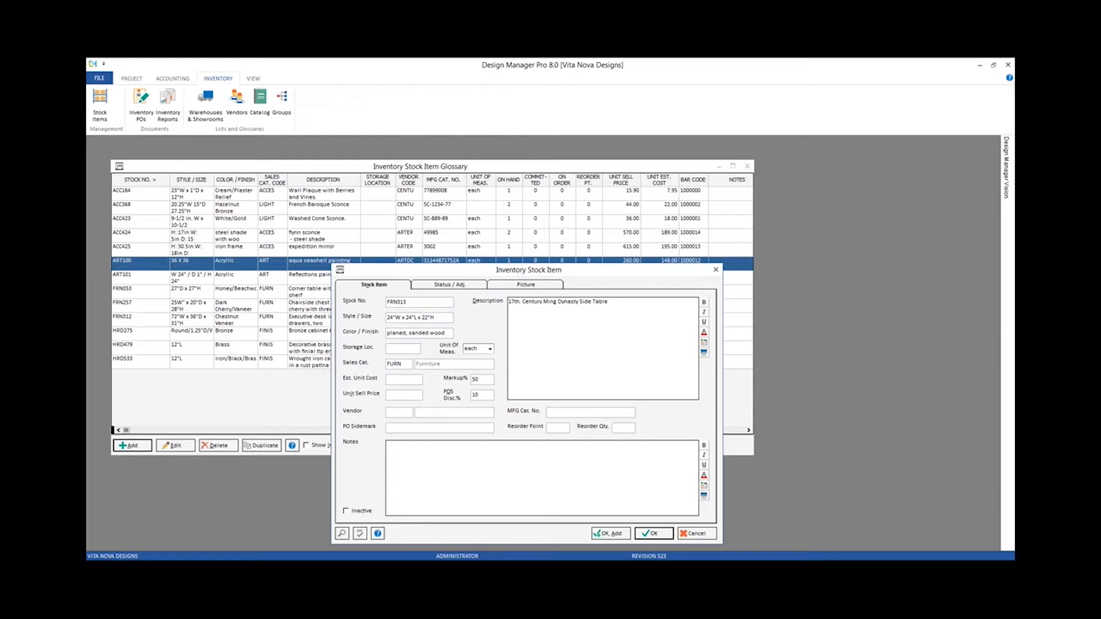
{"action": "type", "text": "487.00"}
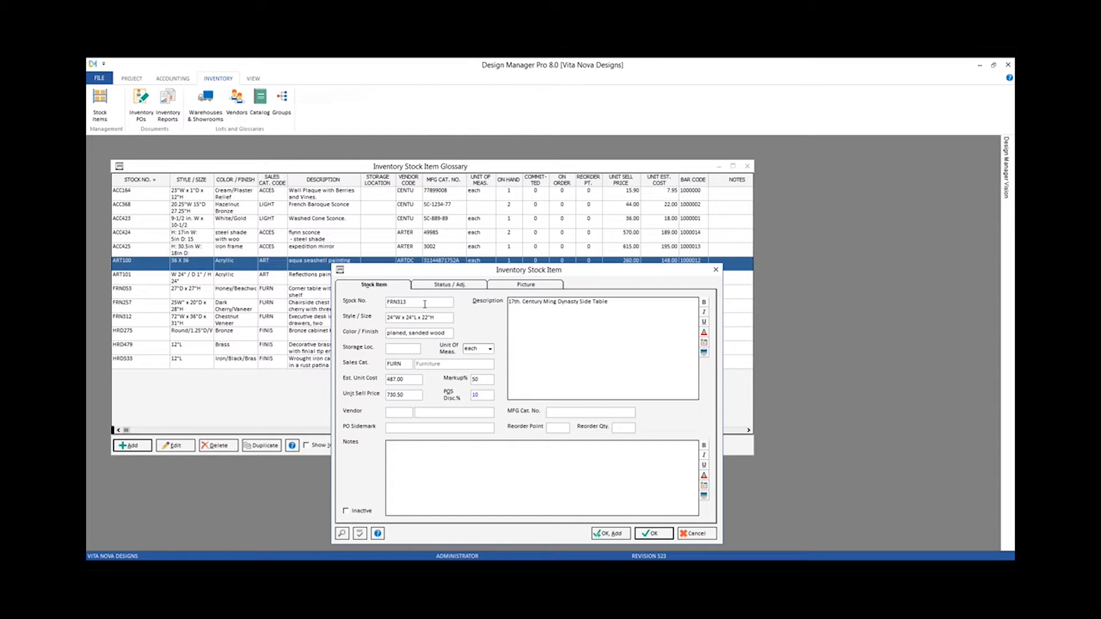
{"action": "left_click", "coordinate": [99, 78]}
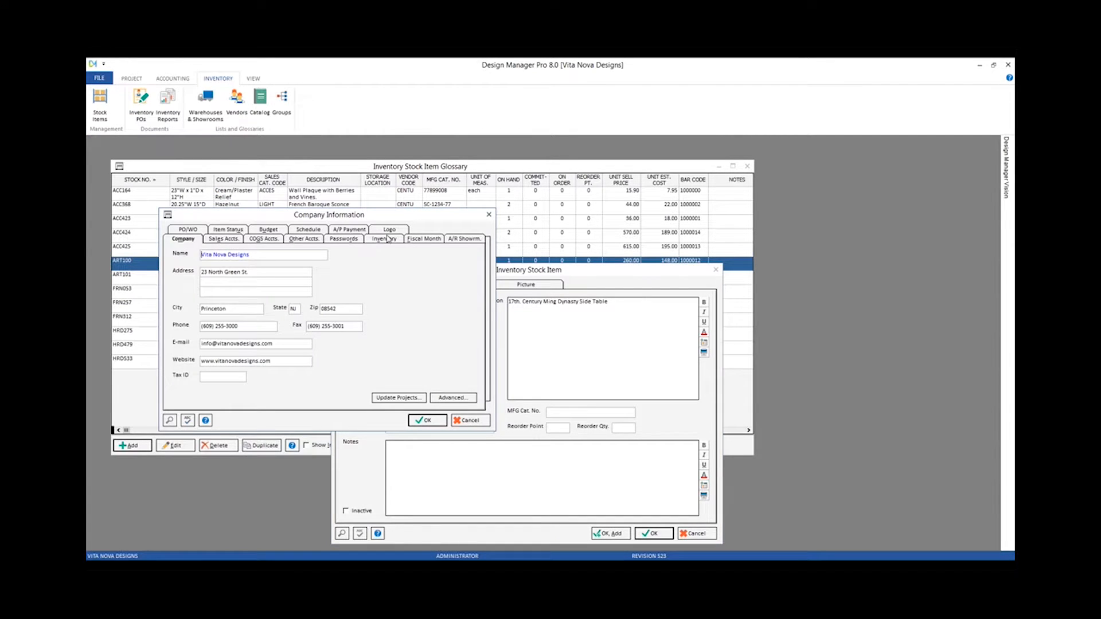
View the company's Inventory defaults showing 50 mark-up and 10 POS discount.
{"action": "left_click", "coordinate": [384, 238]}
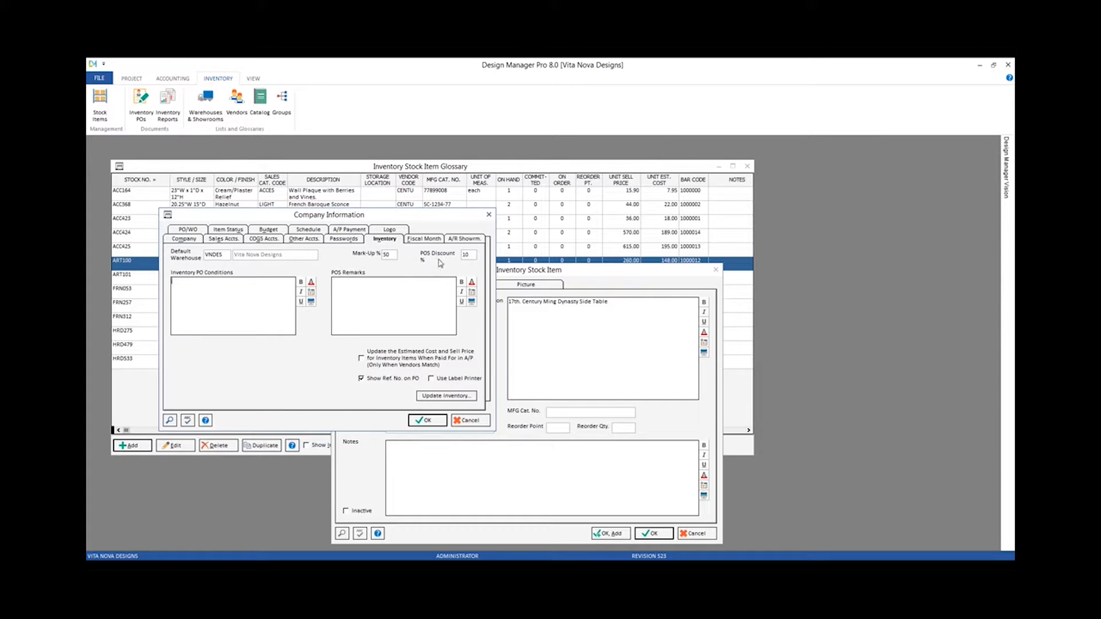
{"action": "mouse_move", "coordinate": [437, 265]}
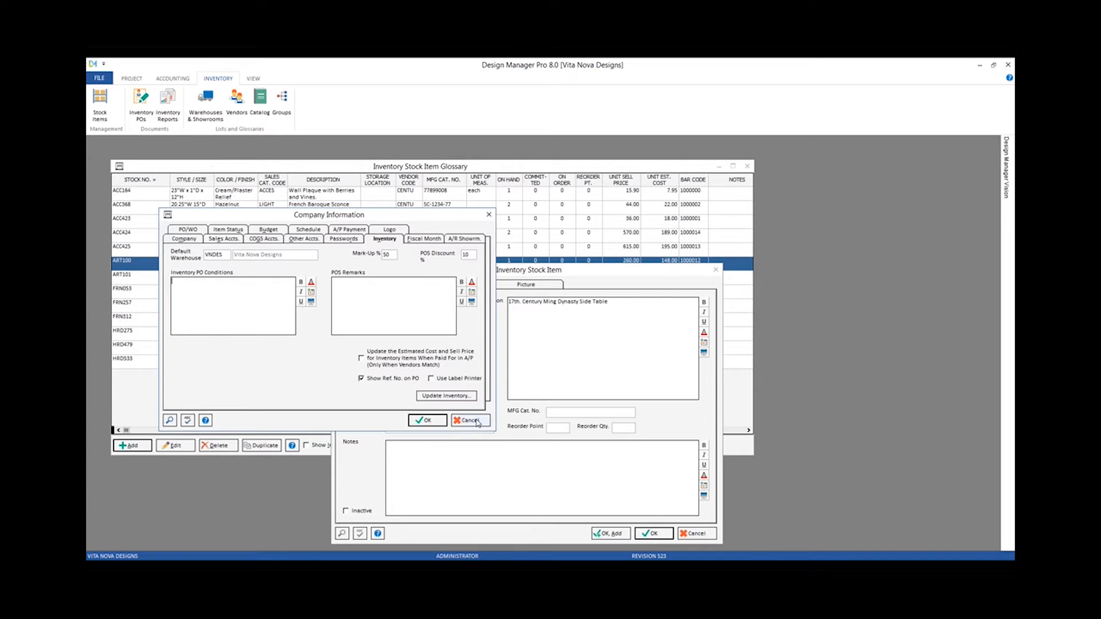
Cancel Company Information and set the side table's unit sell price to 699.00.
{"action": "left_click", "coordinate": [470, 420]}
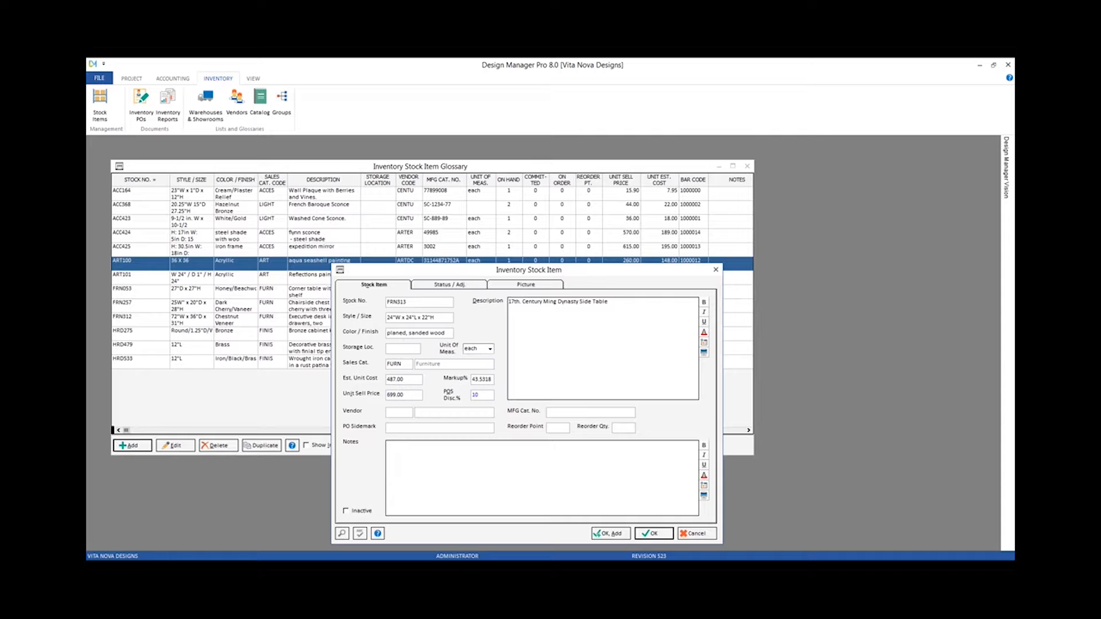
{"action": "triple_click", "coordinate": [481, 379]}
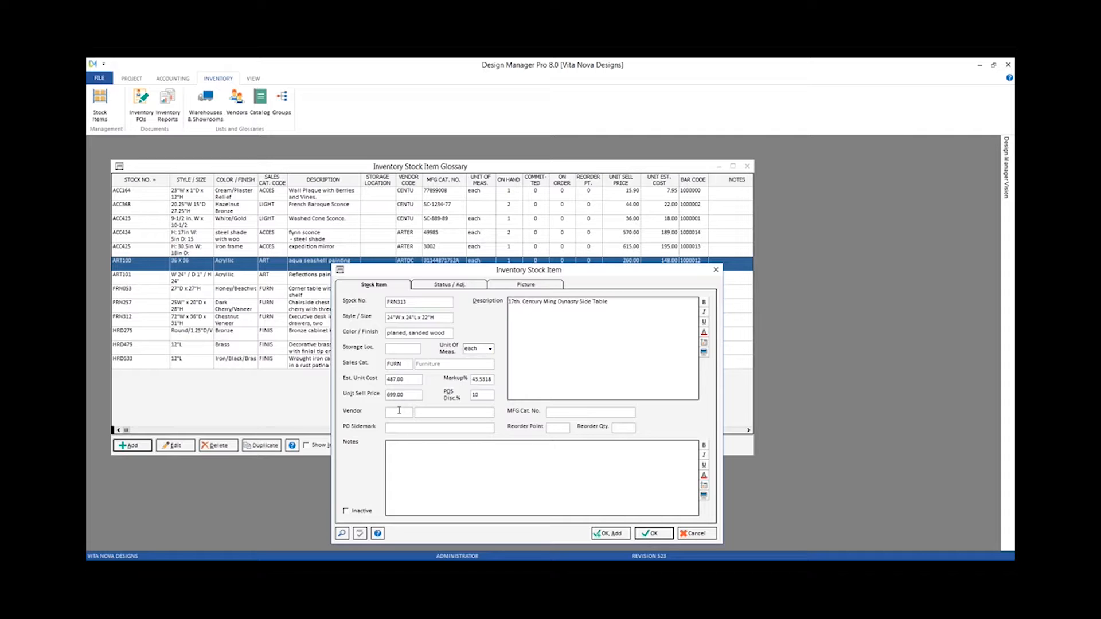
Set the vendor to RHARD Restoration Hardware and MFG Cat. No. 61010105NATL.
{"action": "left_click", "coordinate": [400, 411]}
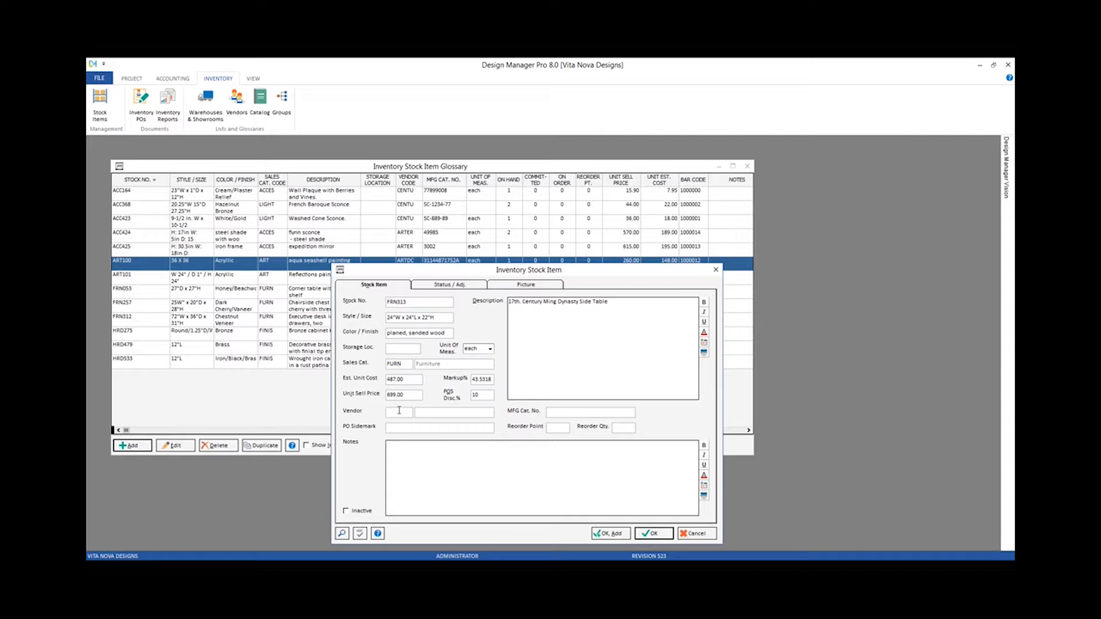
{"action": "type", "text": "RHARD"}
{"action": "type", "text": "61010105NATL"}
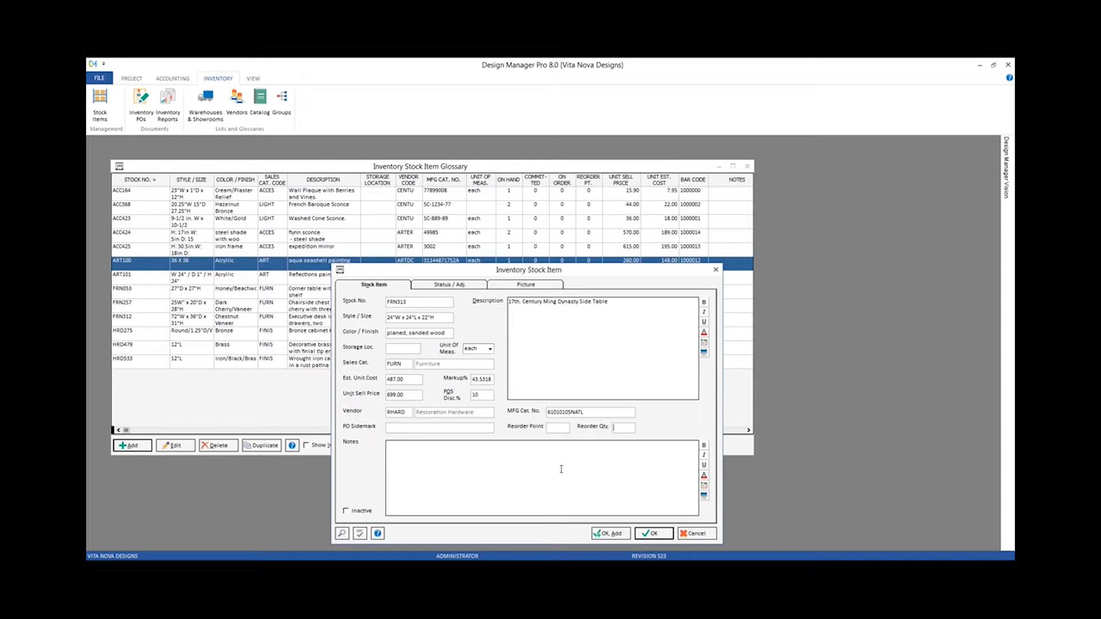
{"action": "mouse_move", "coordinate": [520, 459]}
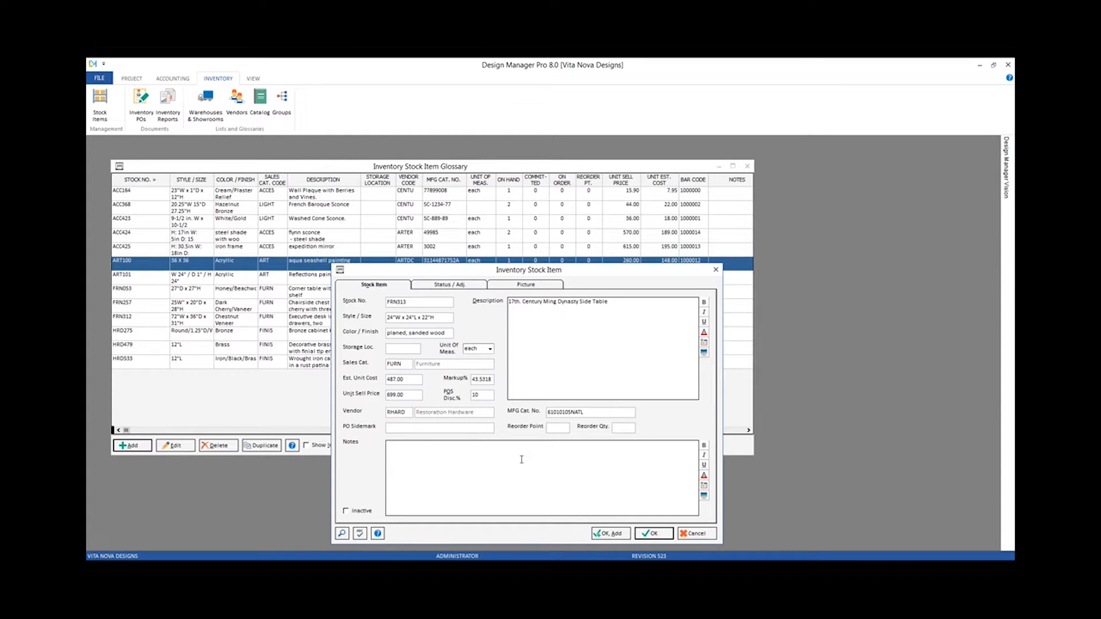
{"action": "mouse_move", "coordinate": [703, 485]}
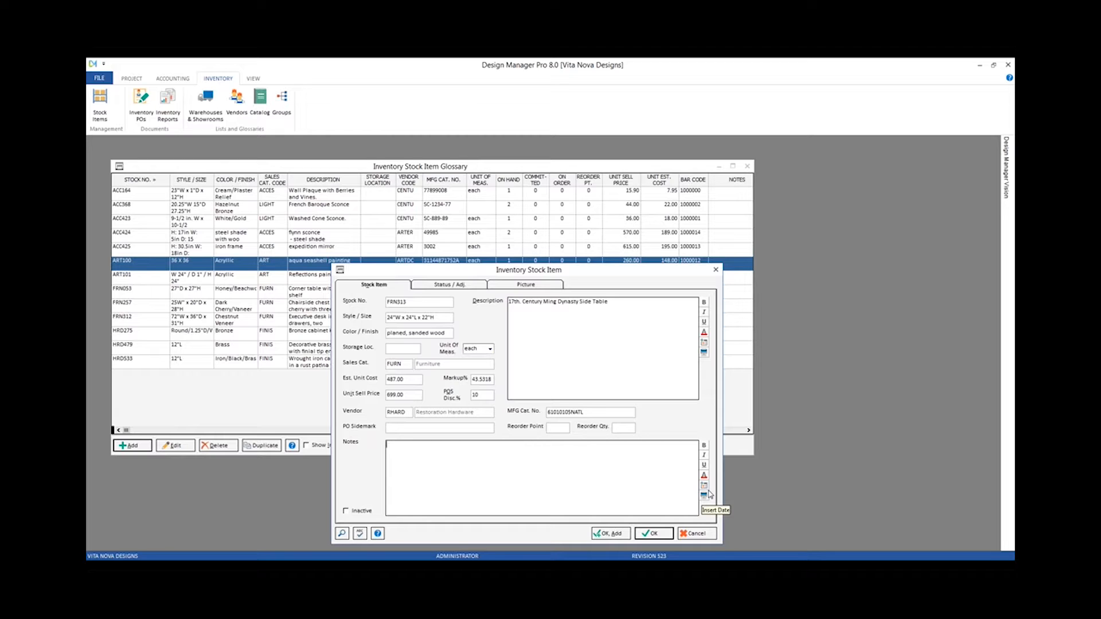
{"action": "mouse_move", "coordinate": [707, 489]}
{"action": "type", "text": "2/16/2017 - initial purchase"}
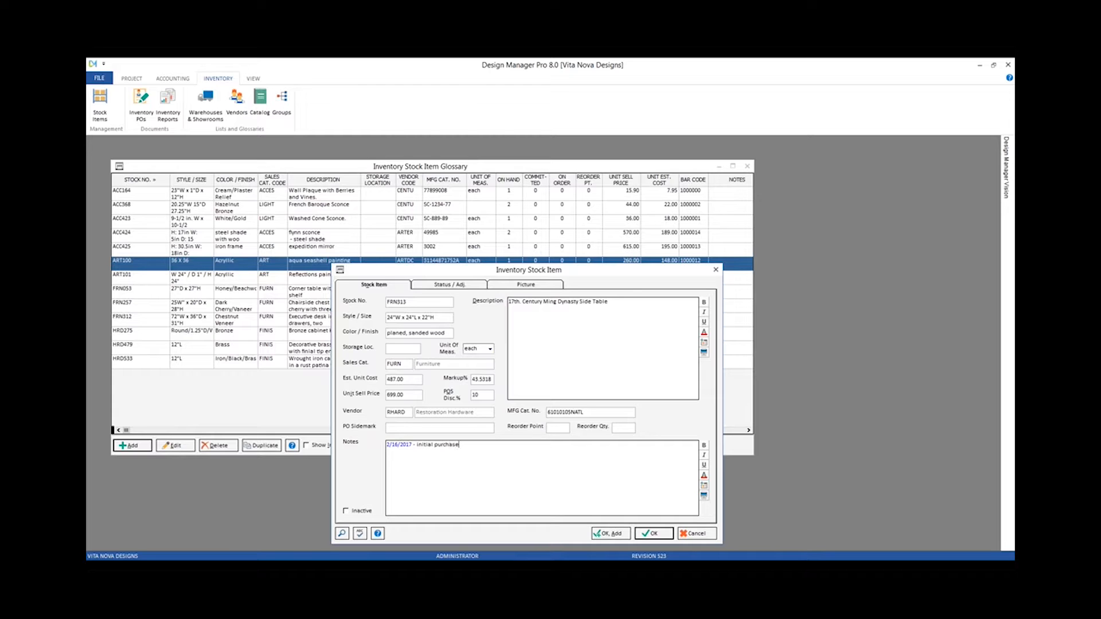
Add a dated 'initial purchase for future sale' note and show the item's picture.
{"action": "type", "text": "for fur"}
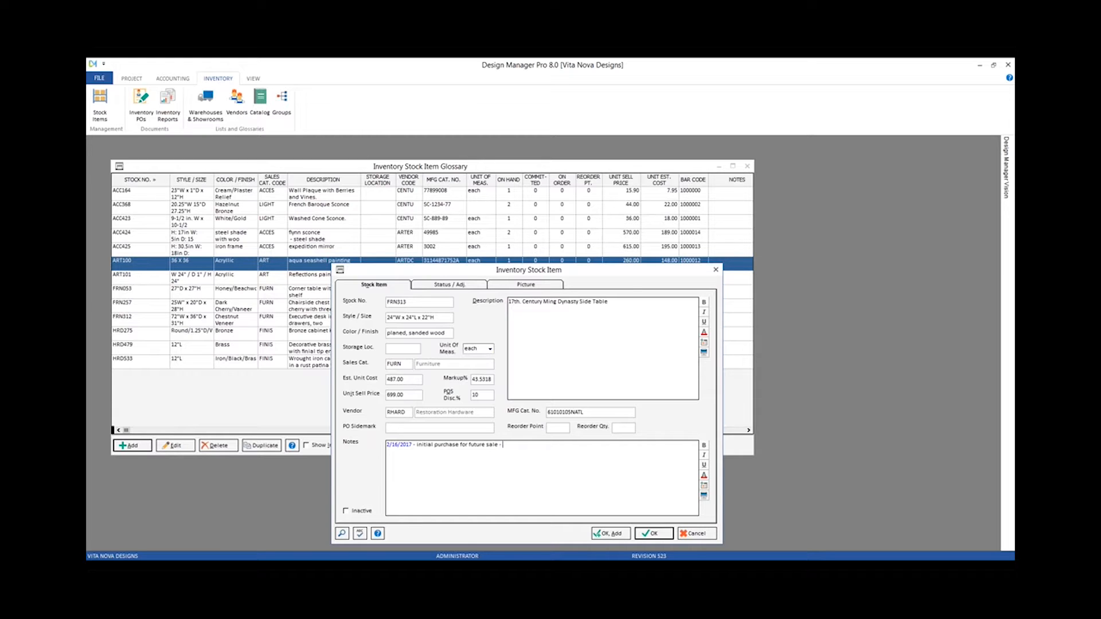
{"action": "type", "text": "brad"}
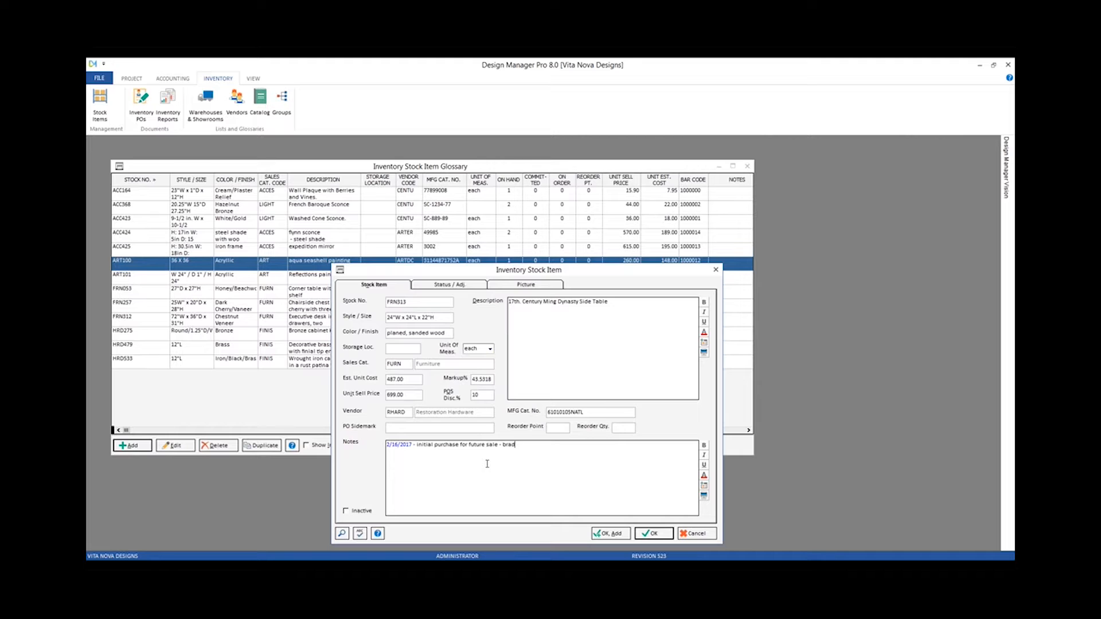
{"action": "left_click", "coordinate": [525, 284]}
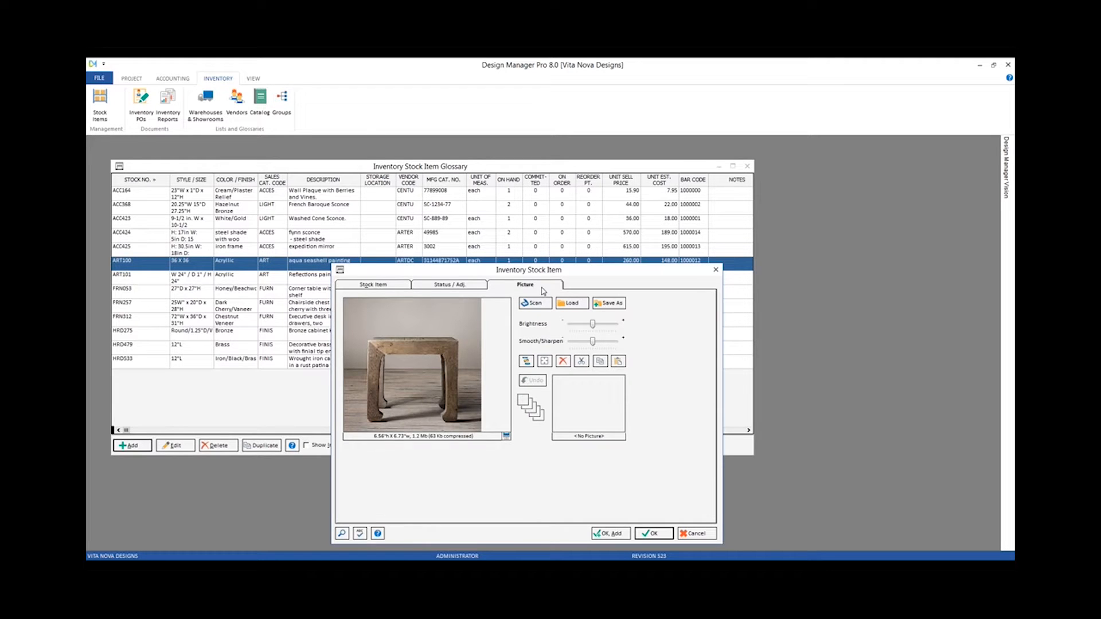
{"action": "mouse_move", "coordinate": [512, 367]}
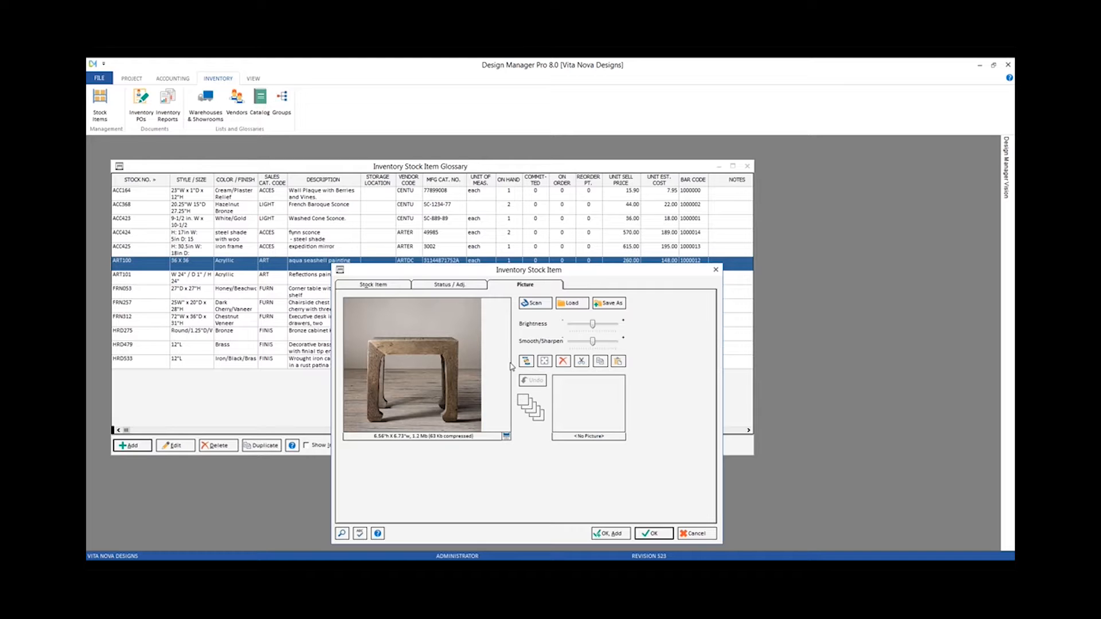
{"action": "mouse_move", "coordinate": [445, 372]}
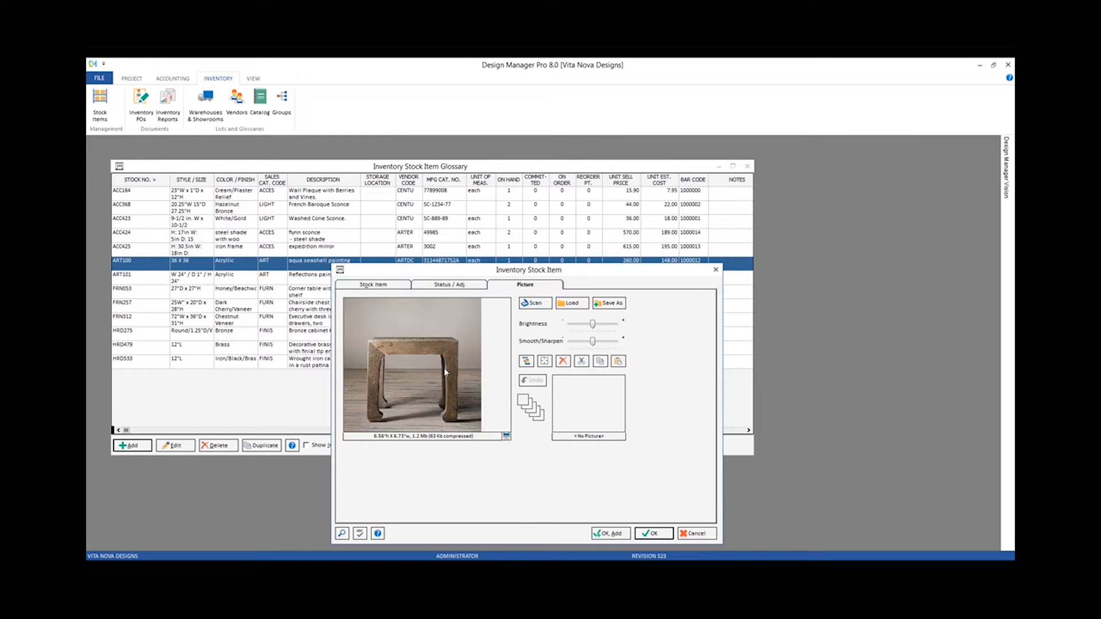
{"action": "mouse_move", "coordinate": [444, 372]}
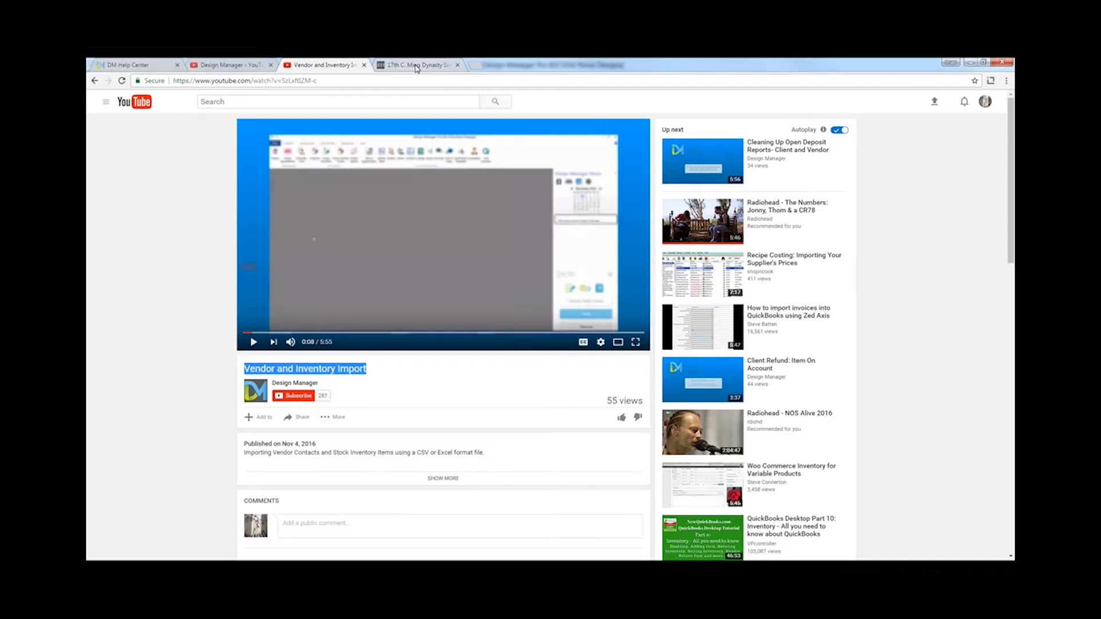
View the Restoration Hardware product page photo of the Ming Dynasty side table.
{"action": "left_click", "coordinate": [417, 64]}
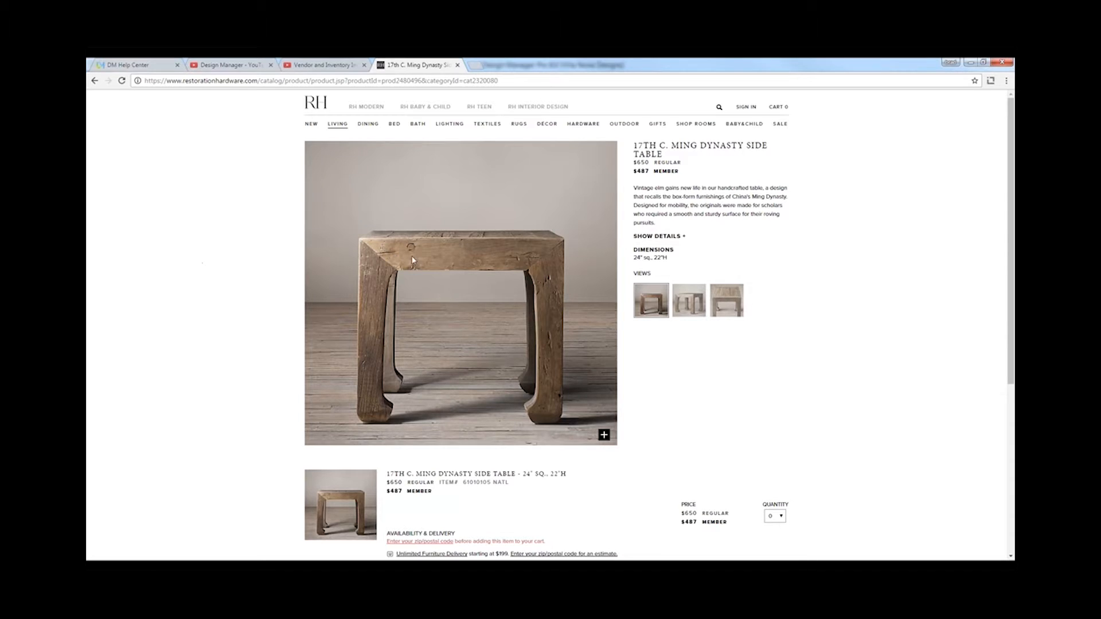
{"action": "right_click", "coordinate": [413, 260]}
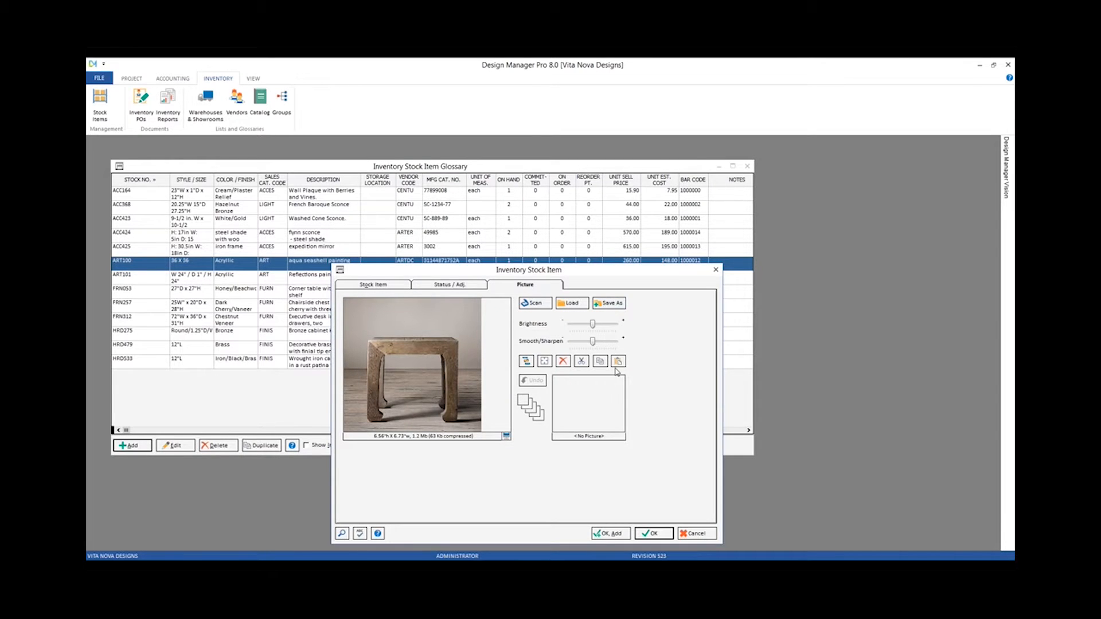
{"action": "mouse_move", "coordinate": [618, 361]}
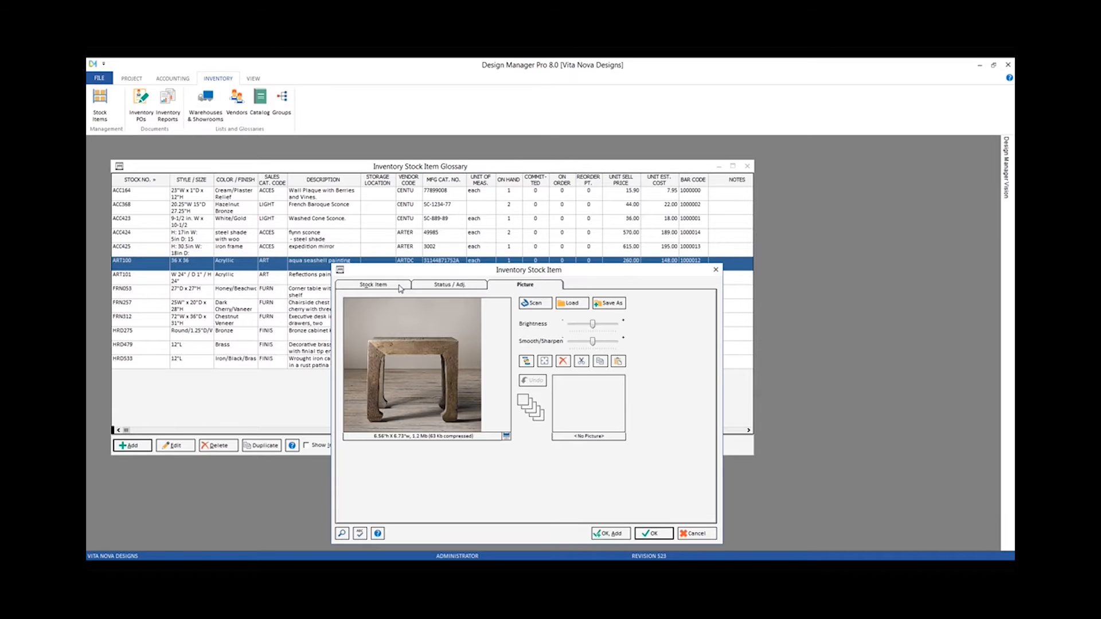
{"action": "mouse_move", "coordinate": [467, 290]}
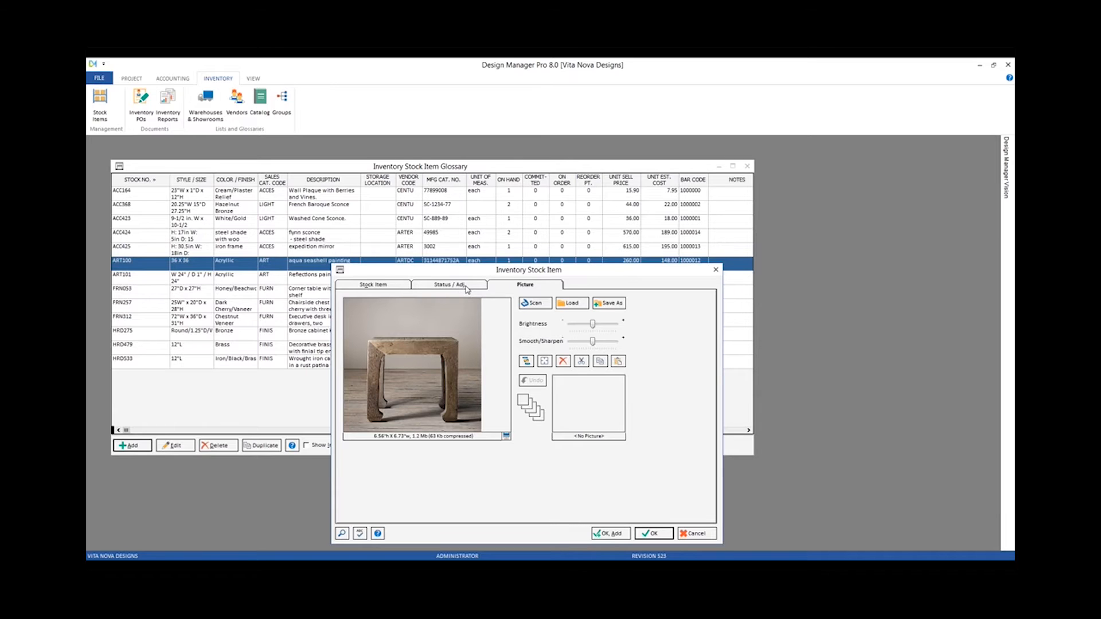
Show the Status/Adj. totals and start a new inventory adjustment record.
{"action": "left_click", "coordinate": [449, 285]}
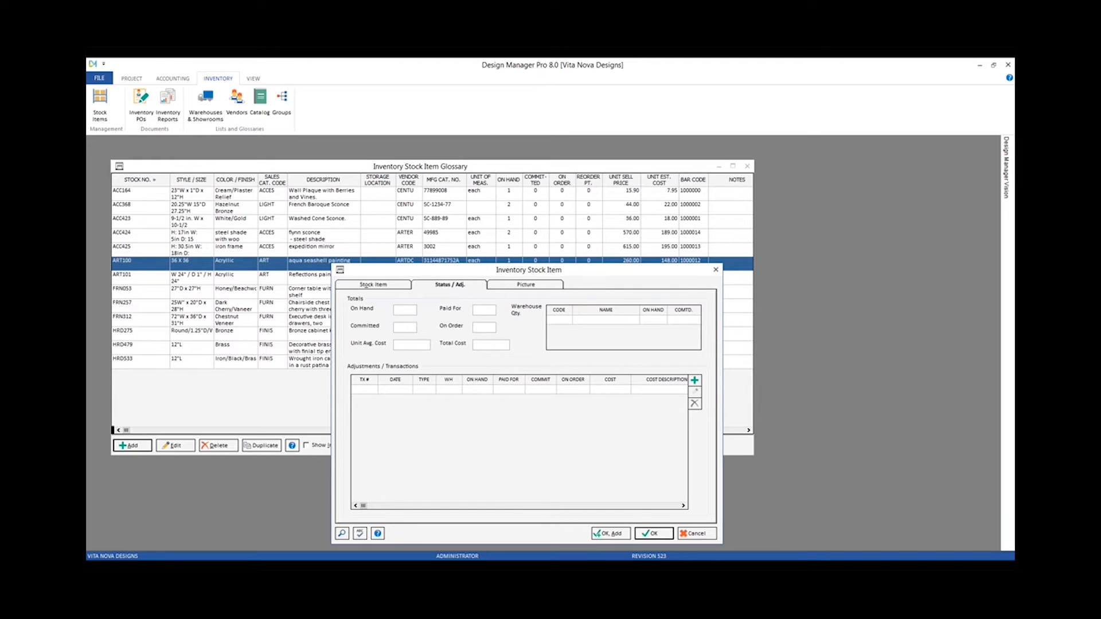
{"action": "mouse_move", "coordinate": [707, 332]}
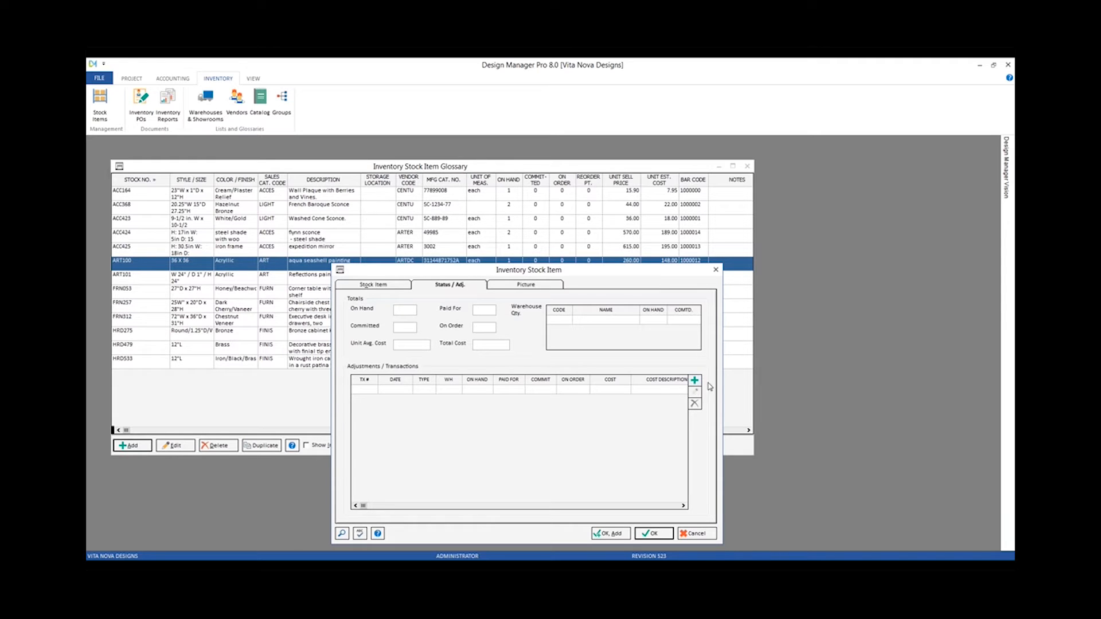
{"action": "mouse_move", "coordinate": [694, 386]}
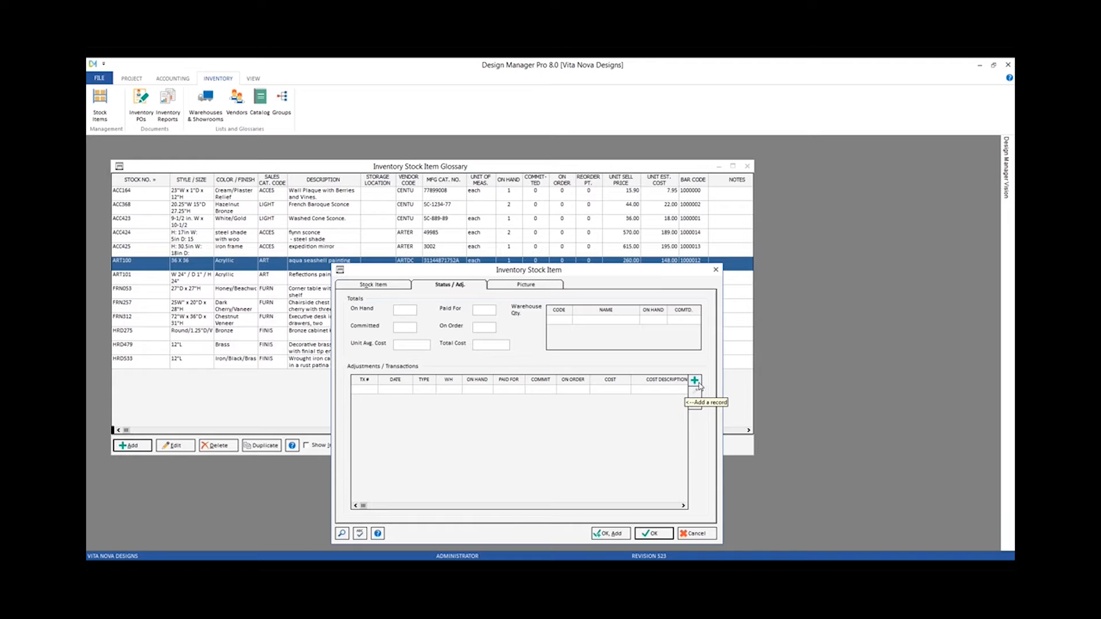
{"action": "left_click", "coordinate": [695, 379]}
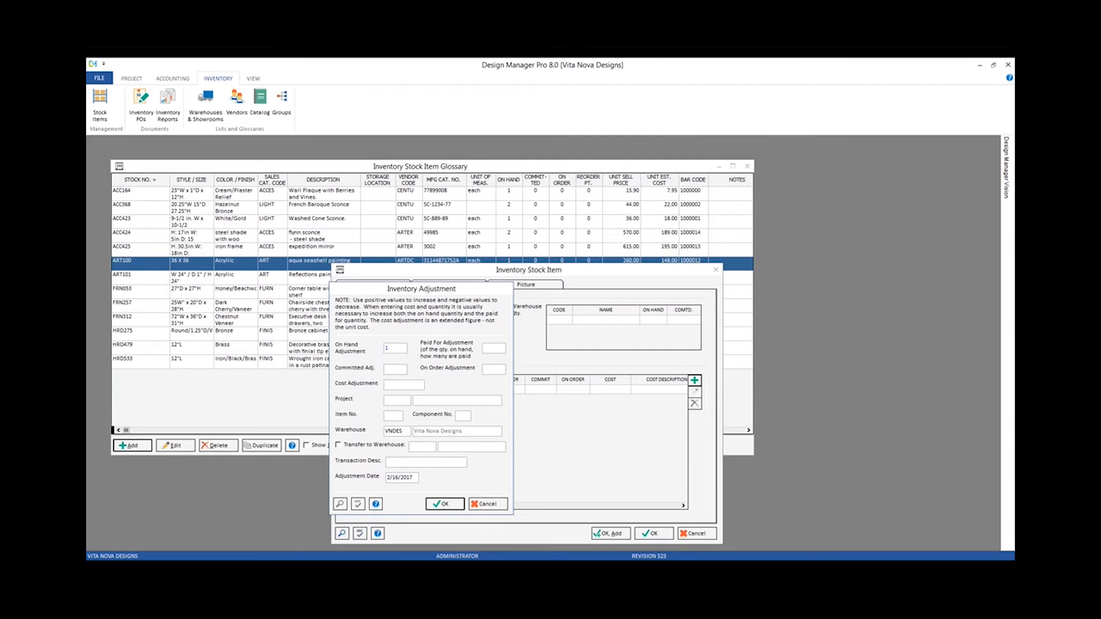
Record 1 on hand, 1 paid for, and a 487.00 cost adjustment.
{"action": "type", "text": "1"}
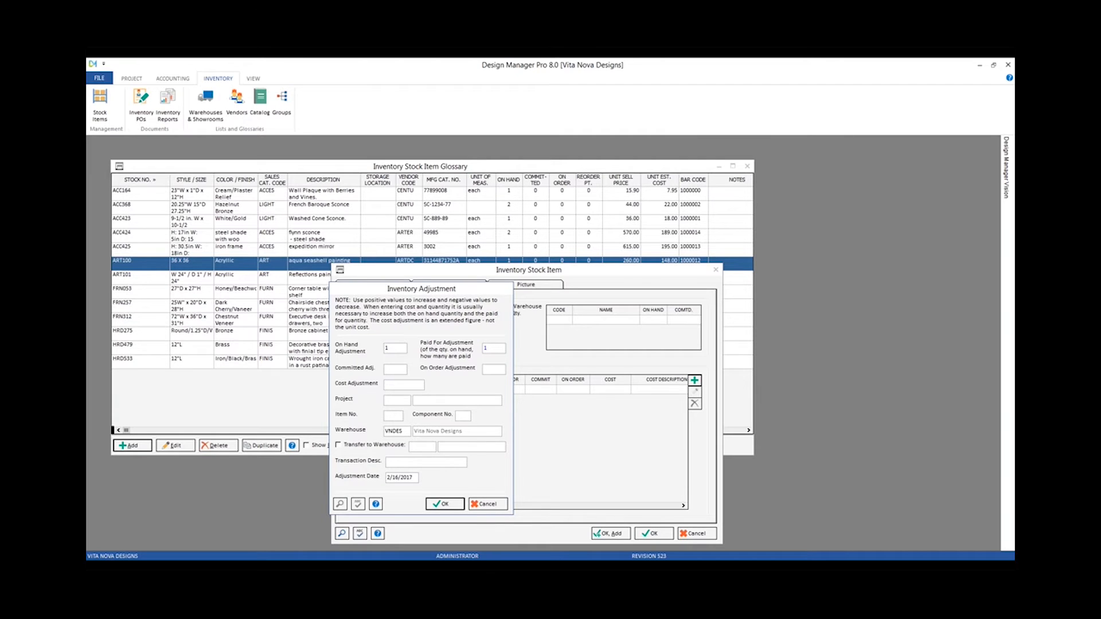
{"action": "left_click", "coordinate": [404, 384]}
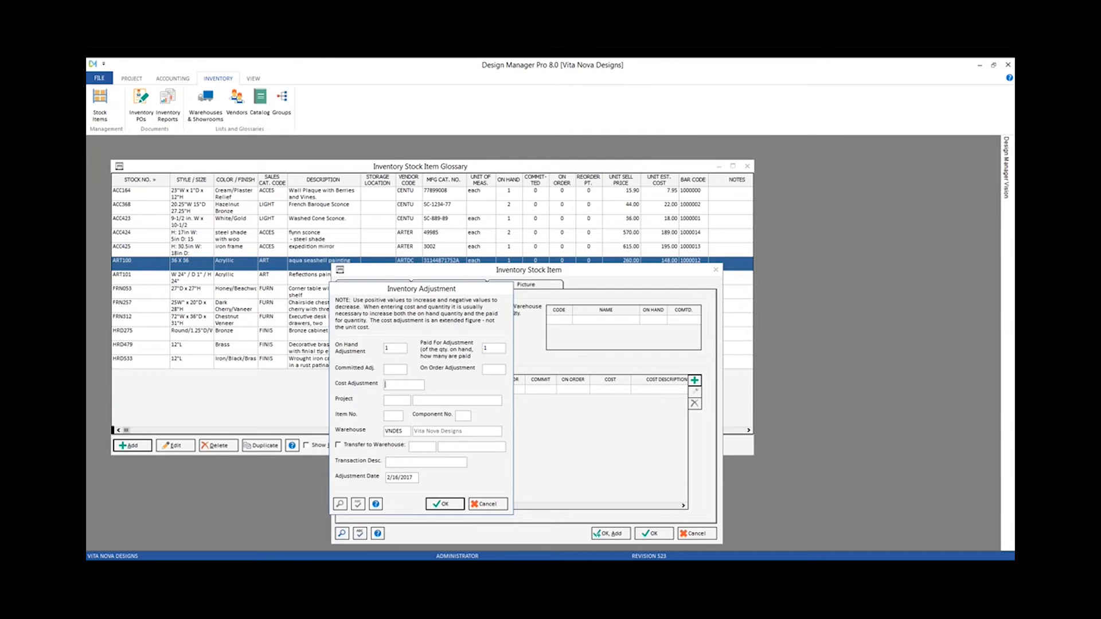
{"action": "type", "text": "487.00"}
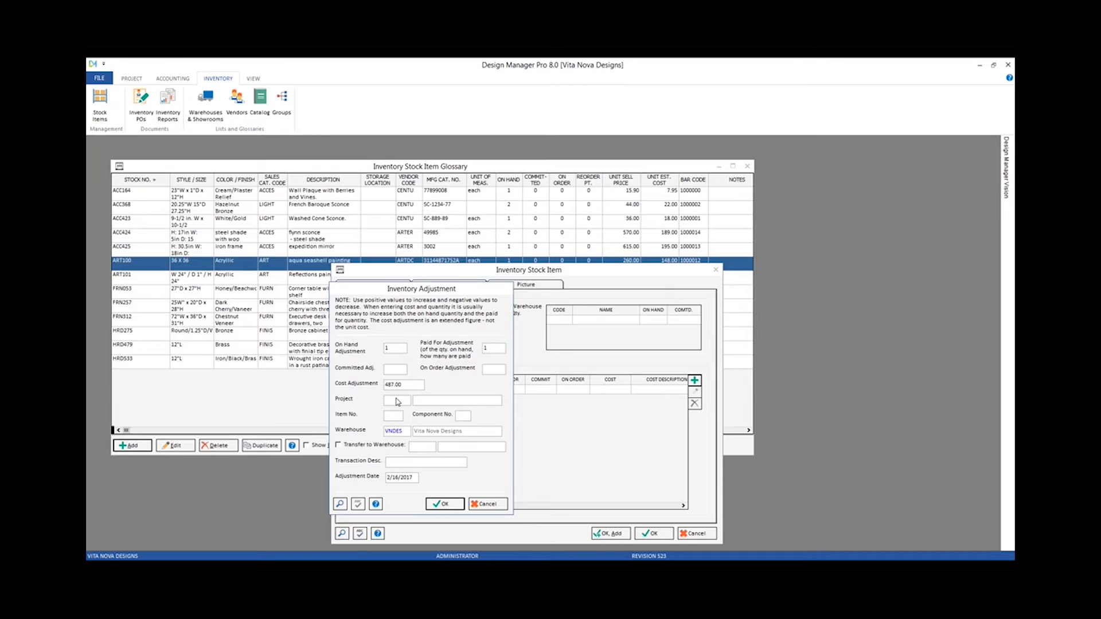
{"action": "mouse_move", "coordinate": [462, 420]}
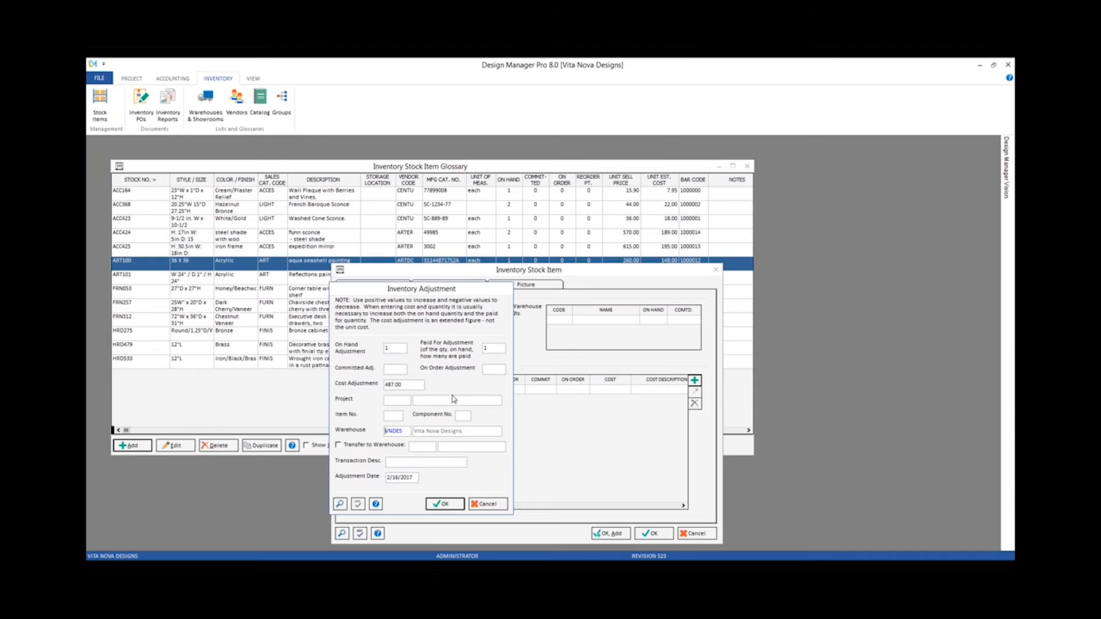
{"action": "mouse_move", "coordinate": [433, 406]}
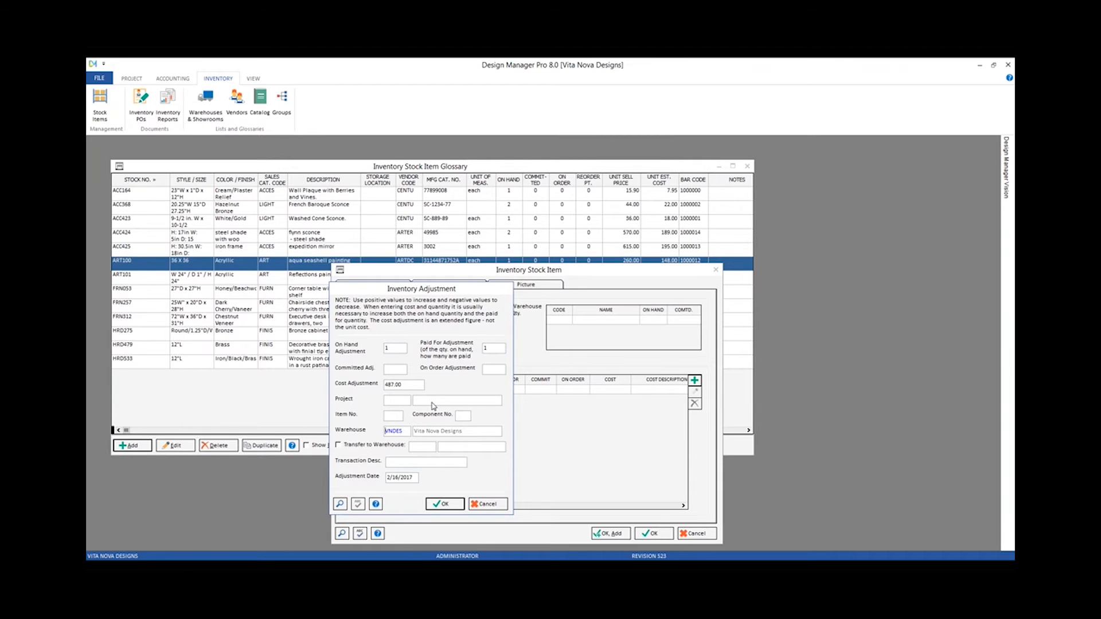
{"action": "mouse_move", "coordinate": [427, 430]}
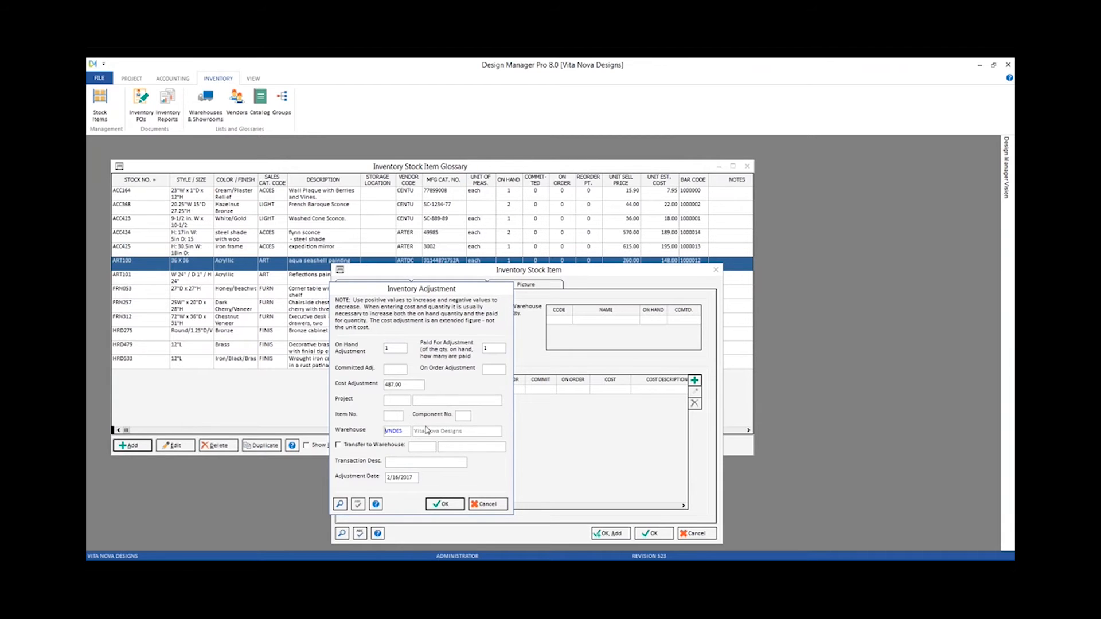
{"action": "mouse_move", "coordinate": [496, 413]}
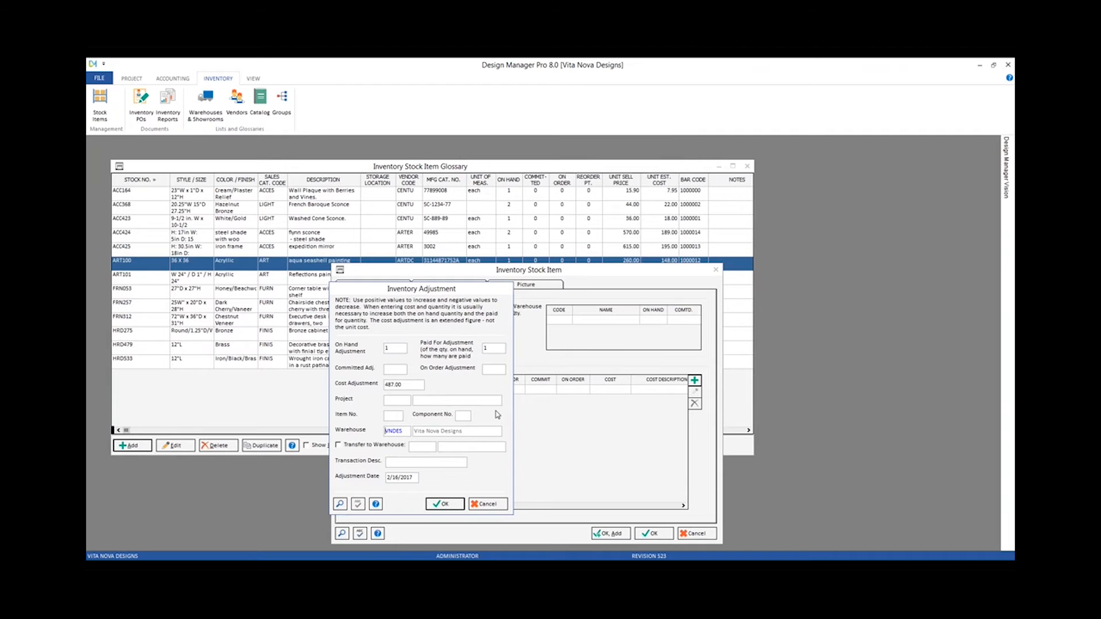
{"action": "mouse_move", "coordinate": [102, 74]}
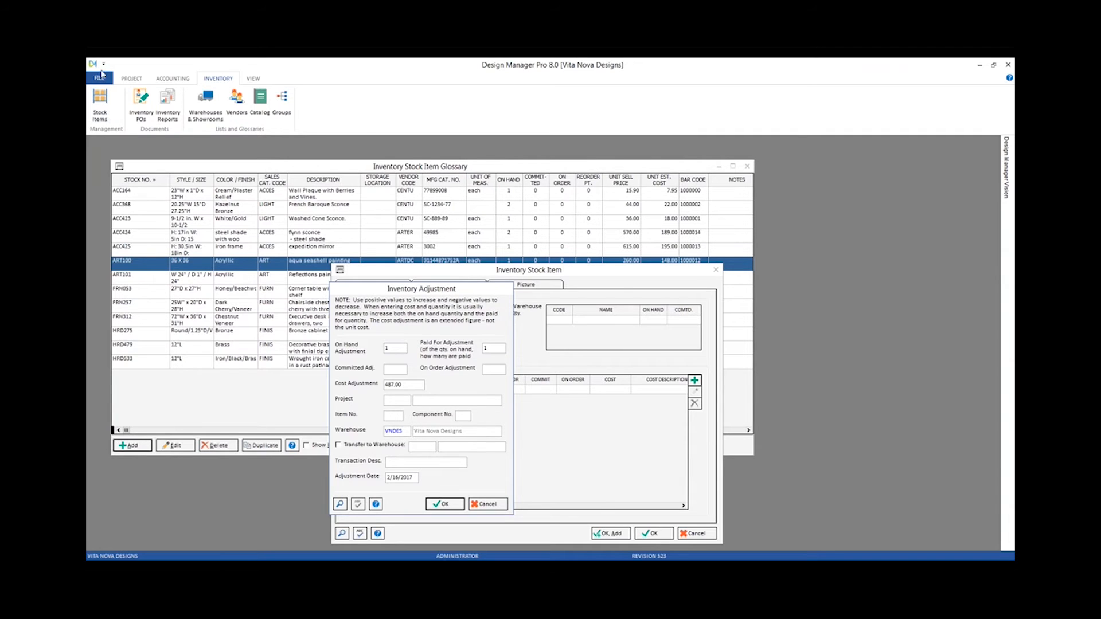
Review the Default Warehouse in Company Information and Settings, Inventory, then cancel without changes.
{"action": "left_click", "coordinate": [99, 78]}
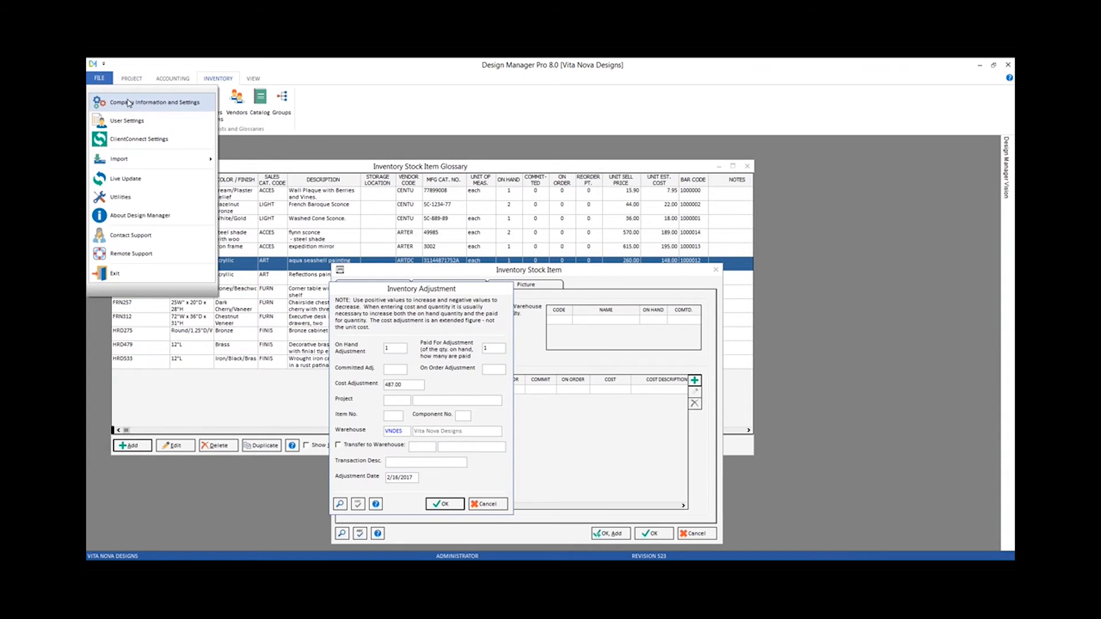
{"action": "left_click", "coordinate": [152, 102]}
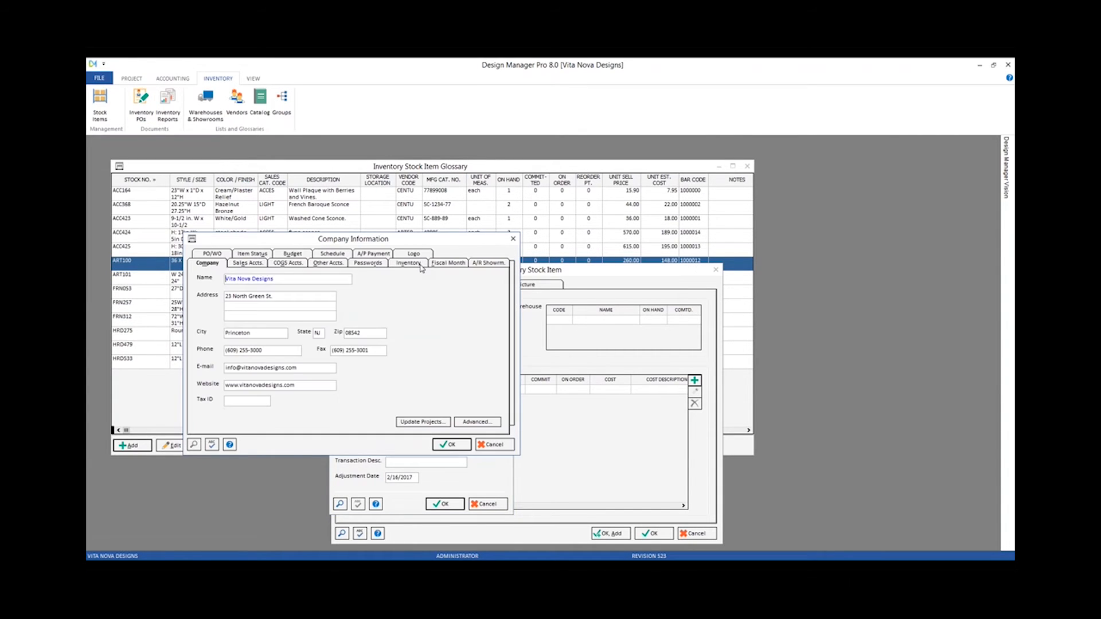
{"action": "left_click", "coordinate": [408, 262]}
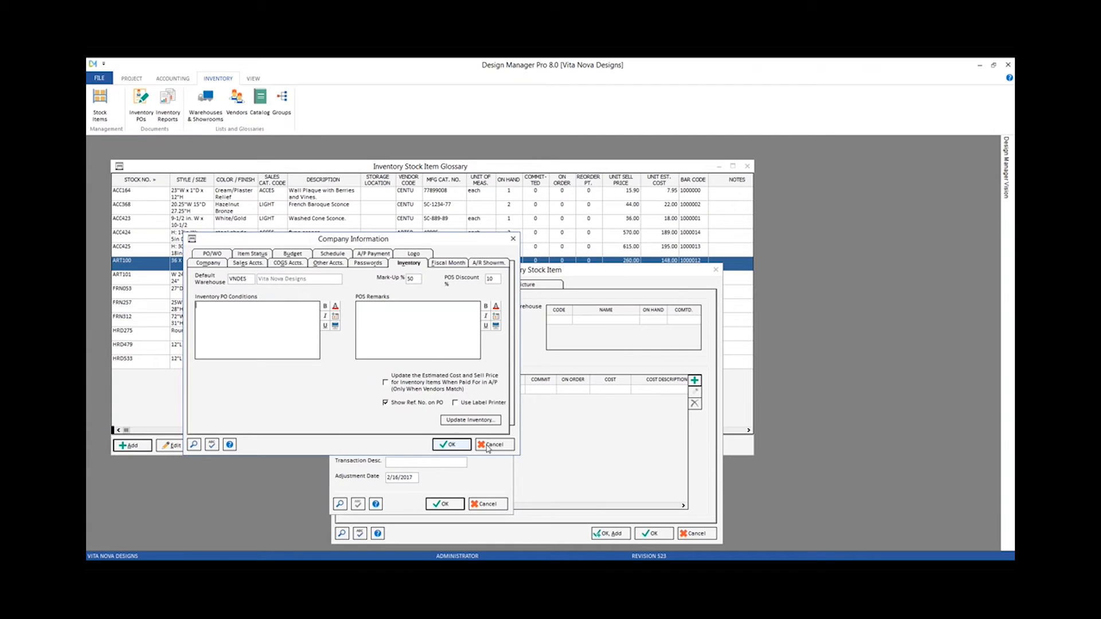
{"action": "left_click", "coordinate": [493, 445]}
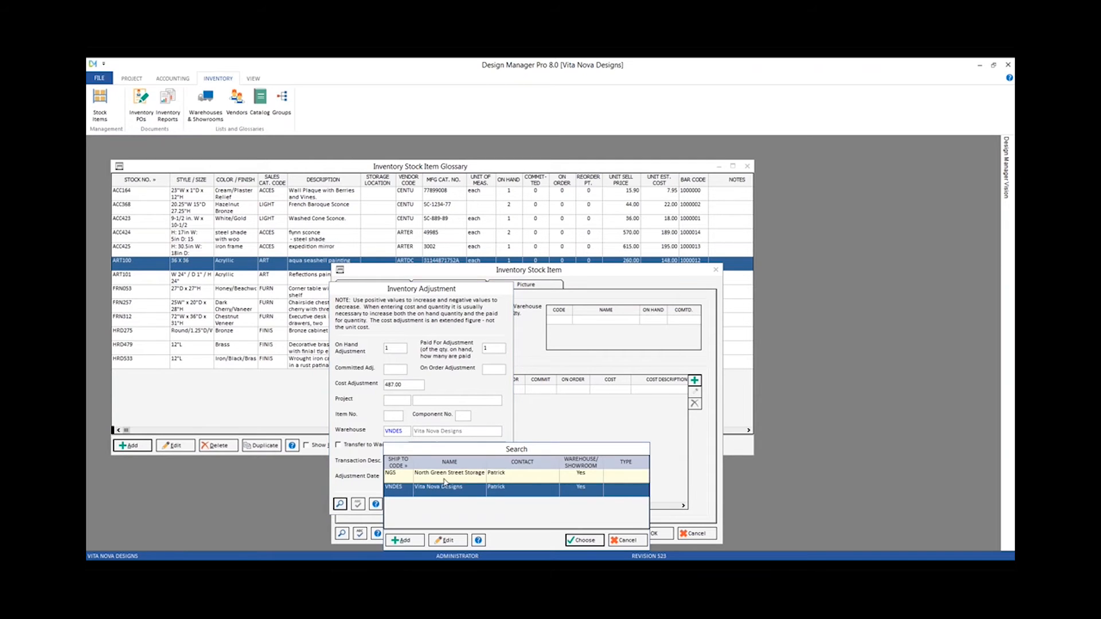
Keep Vita Nova Designs (VNDES) as the adjustment warehouse and close the search list.
{"action": "left_click", "coordinate": [583, 540]}
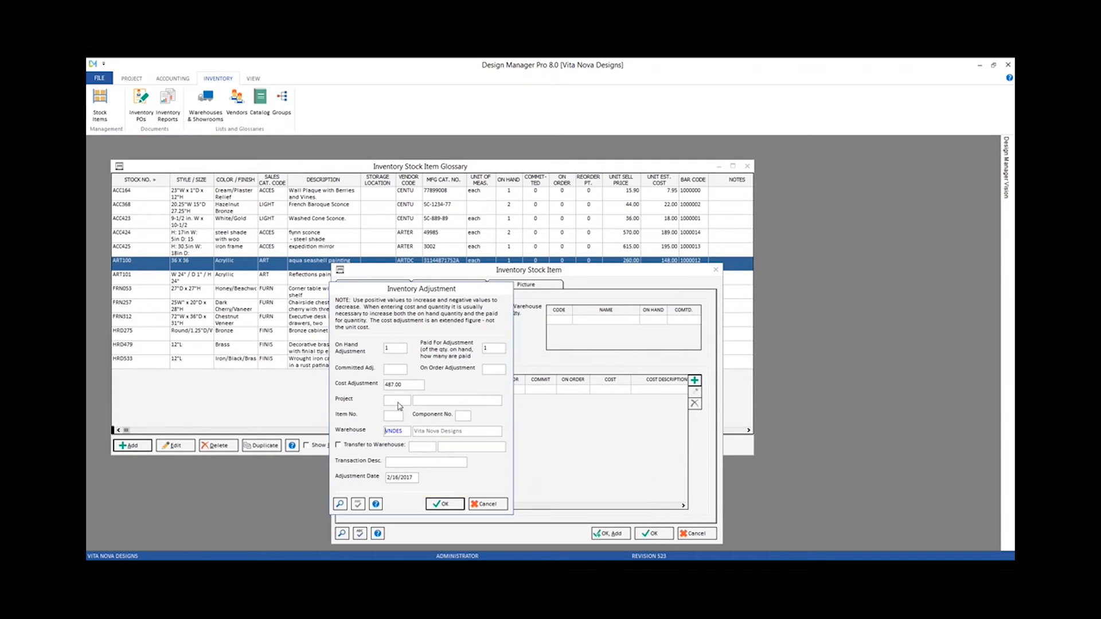
{"action": "mouse_move", "coordinate": [363, 406]}
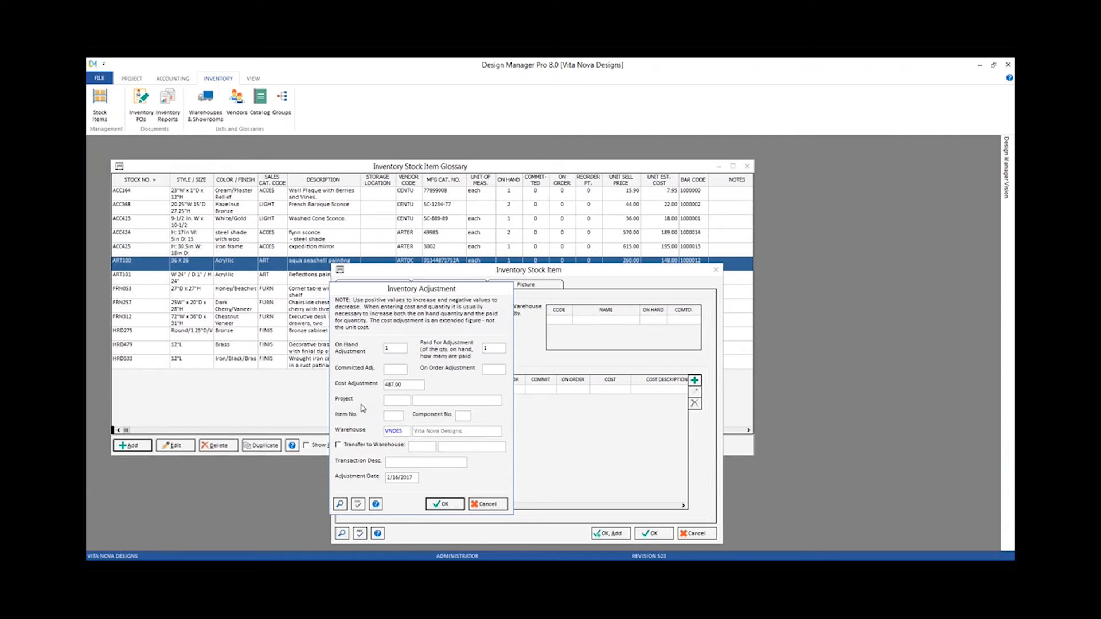
{"action": "mouse_move", "coordinate": [359, 405]}
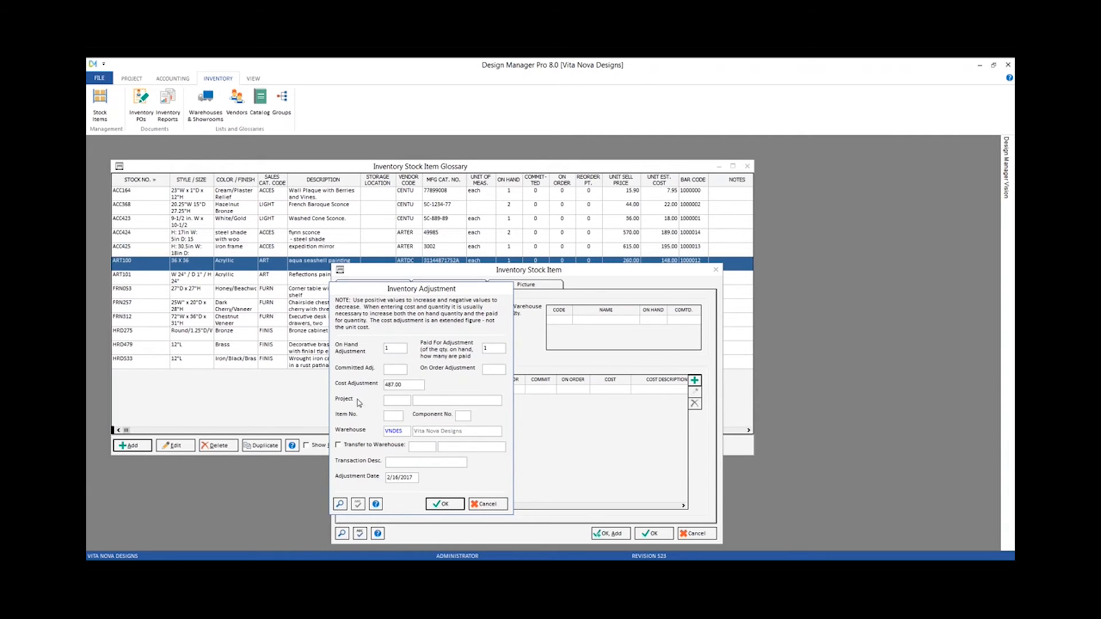
{"action": "mouse_move", "coordinate": [372, 436]}
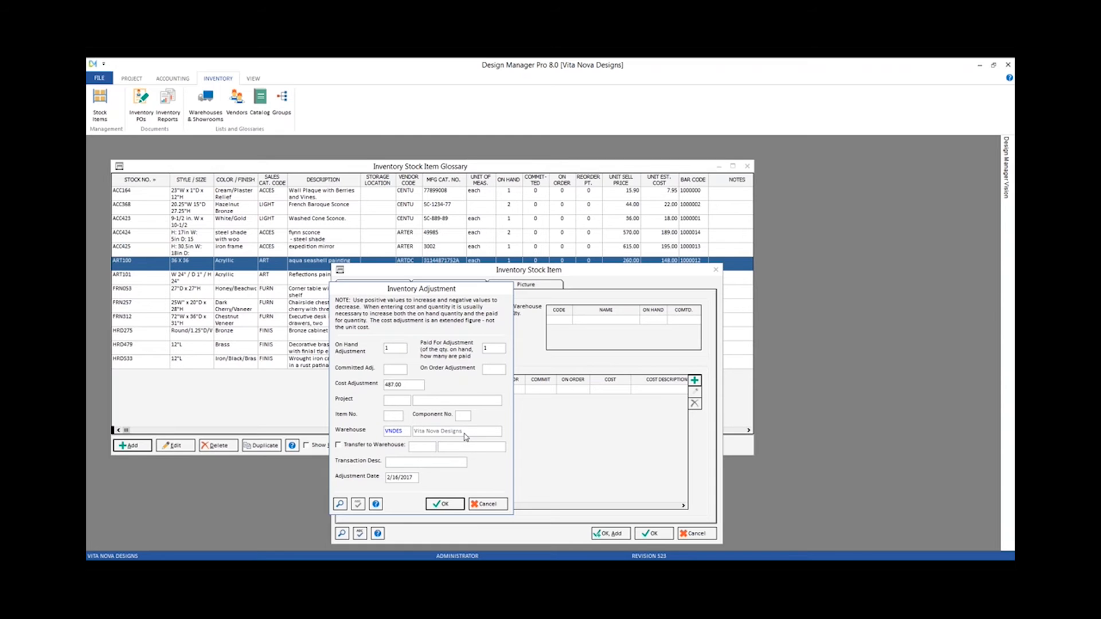
{"action": "mouse_move", "coordinate": [365, 455]}
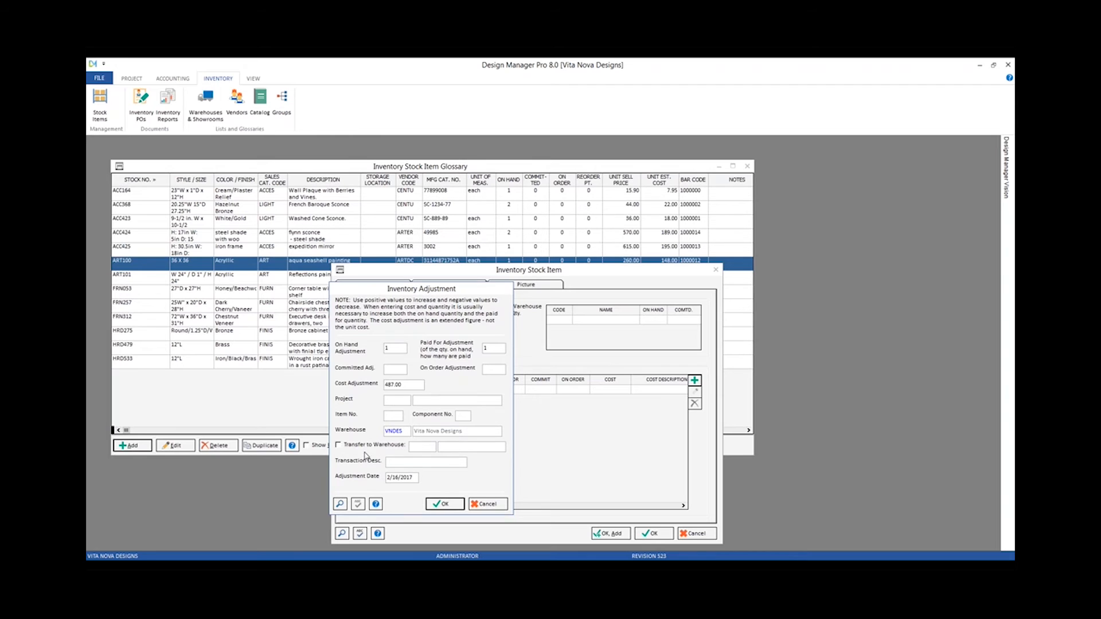
Try a transfer to North Green Street Storage (NGS), then leave Transfer to Warehouse unticked.
{"action": "left_click", "coordinate": [338, 445]}
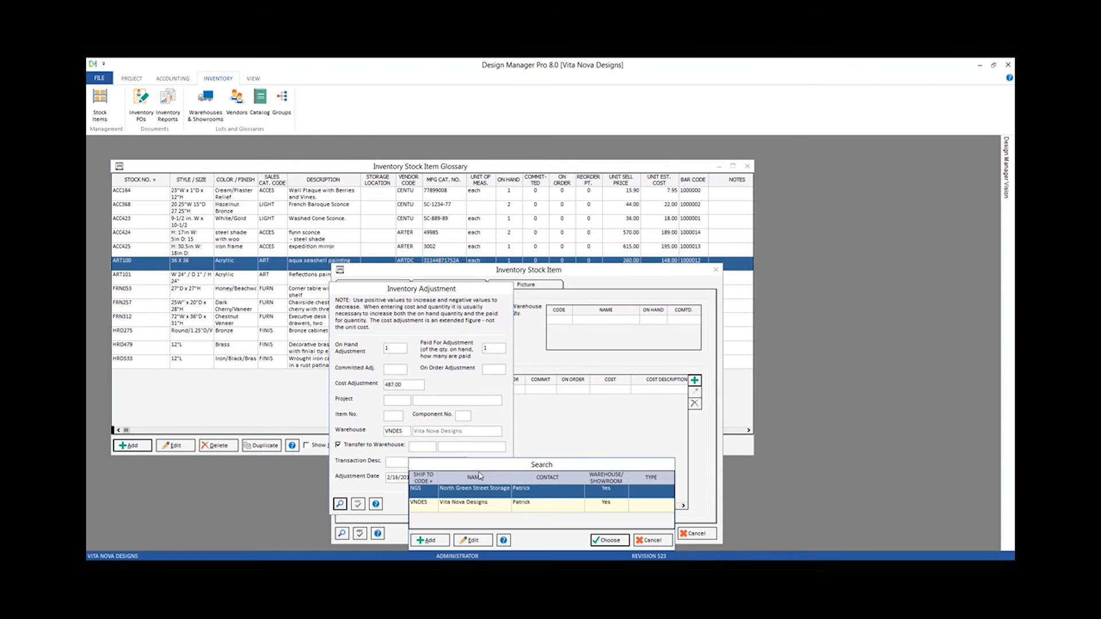
{"action": "left_click", "coordinate": [608, 540]}
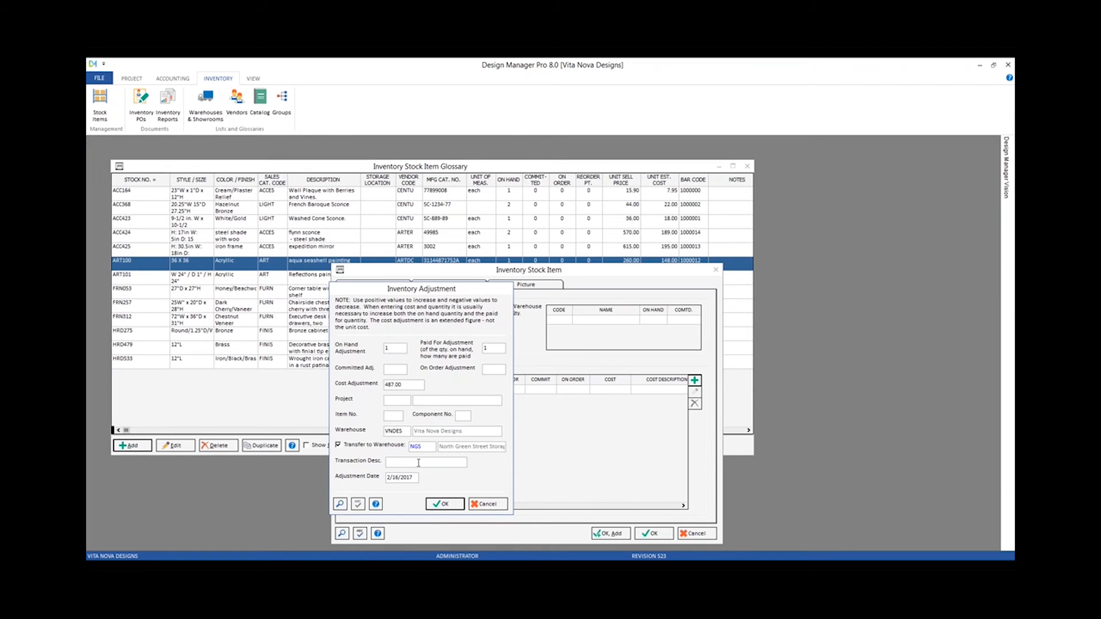
{"action": "left_click", "coordinate": [338, 444]}
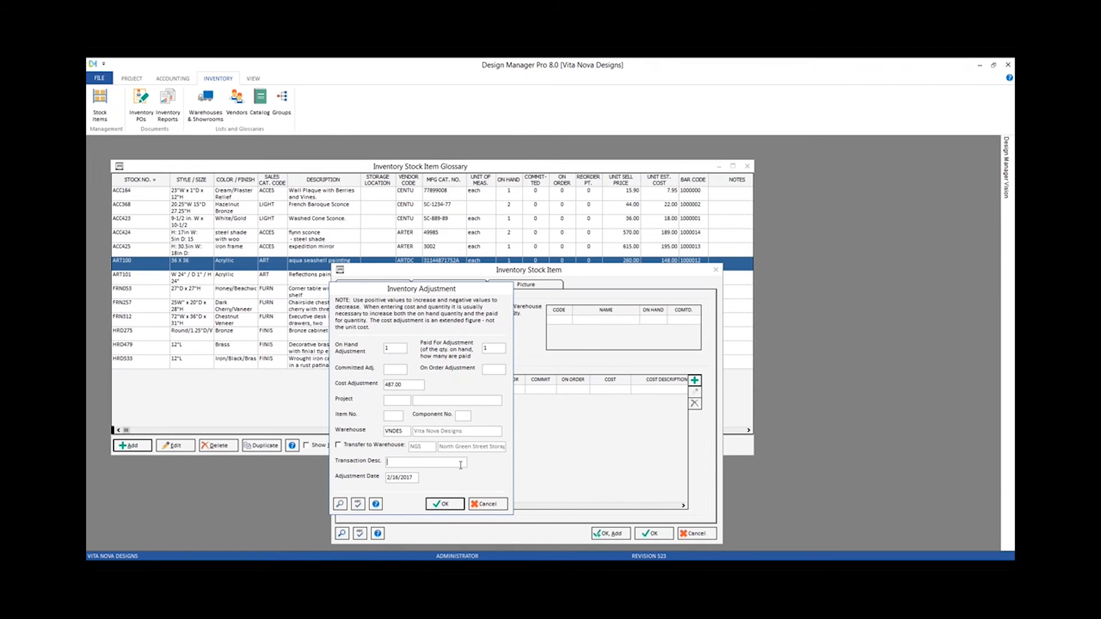
{"action": "left_click", "coordinate": [339, 445]}
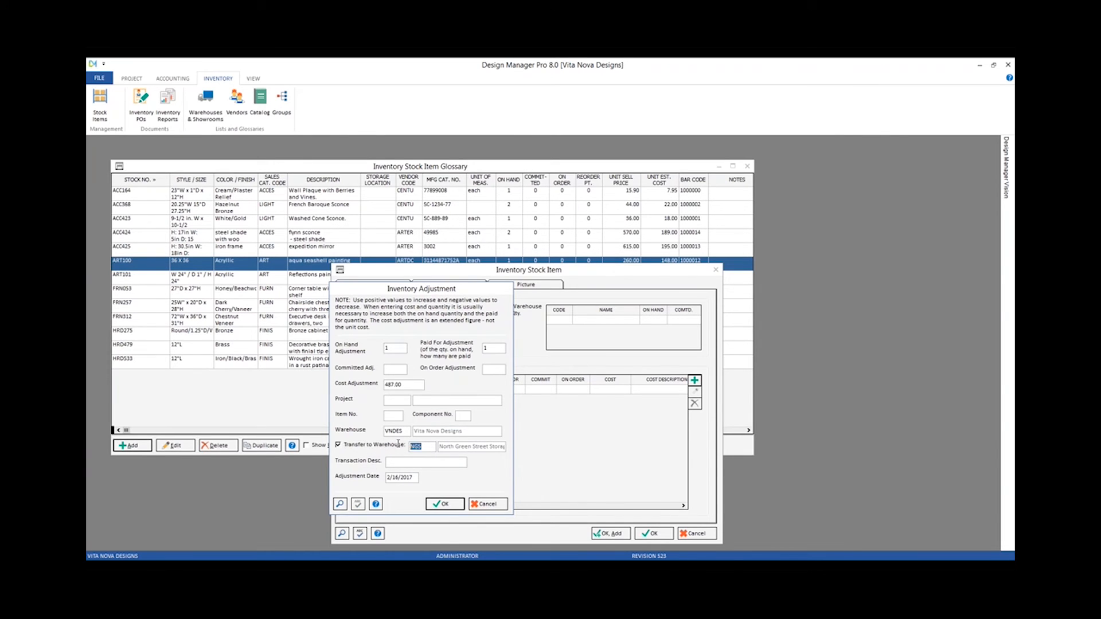
{"action": "left_click", "coordinate": [339, 445]}
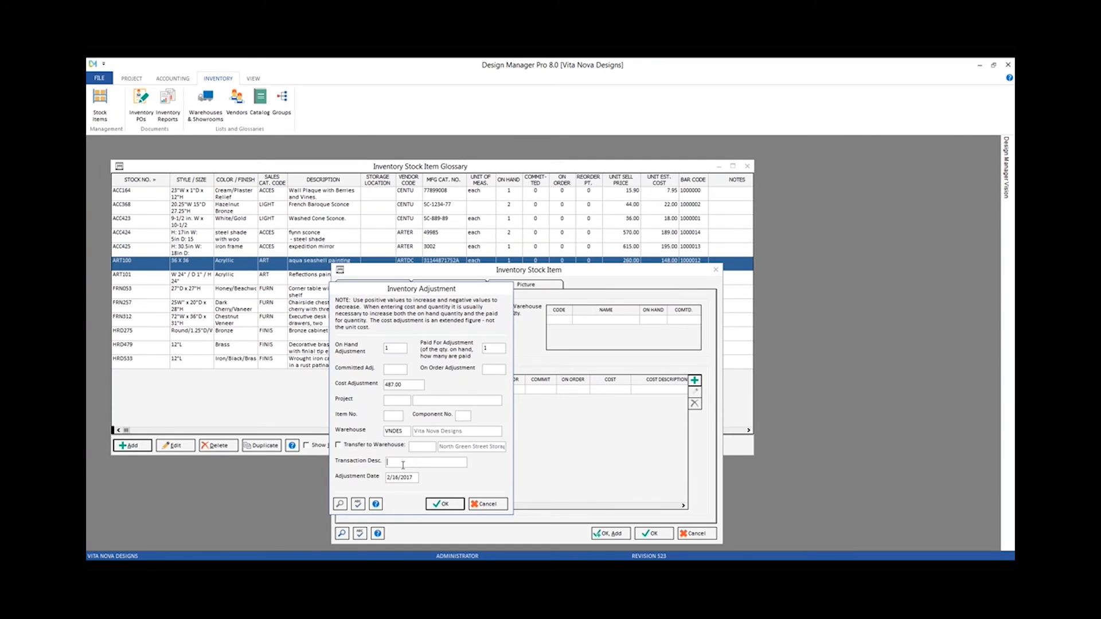
Enter 'initial purchase' as the Transaction Desc.
{"action": "type", "text": "initial pu"}
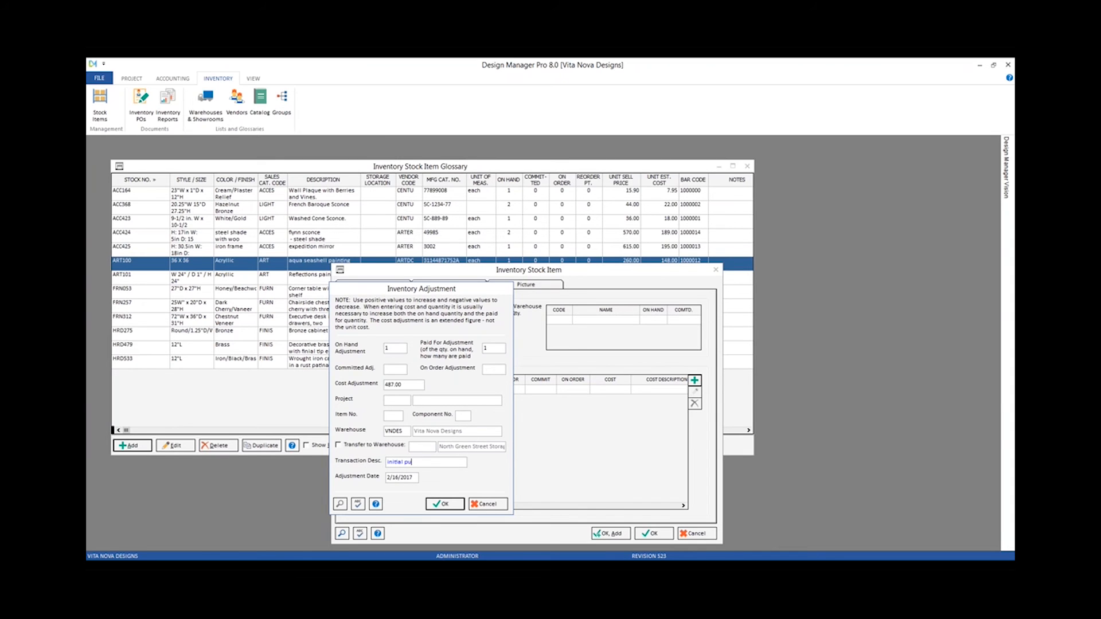
{"action": "type", "text": "rchase"}
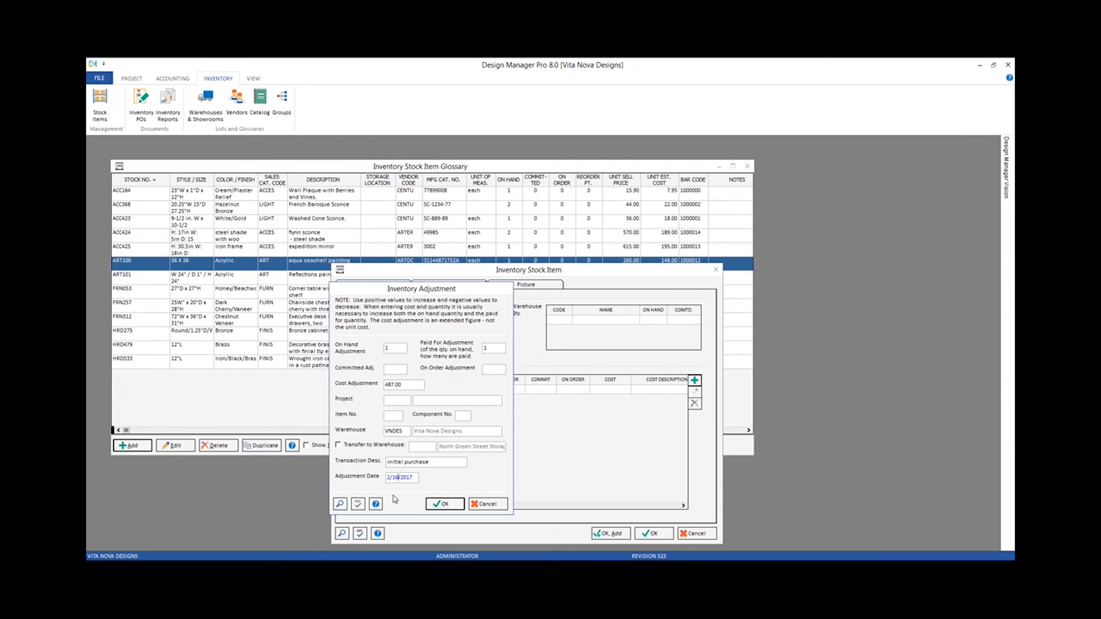
{"action": "mouse_move", "coordinate": [391, 490]}
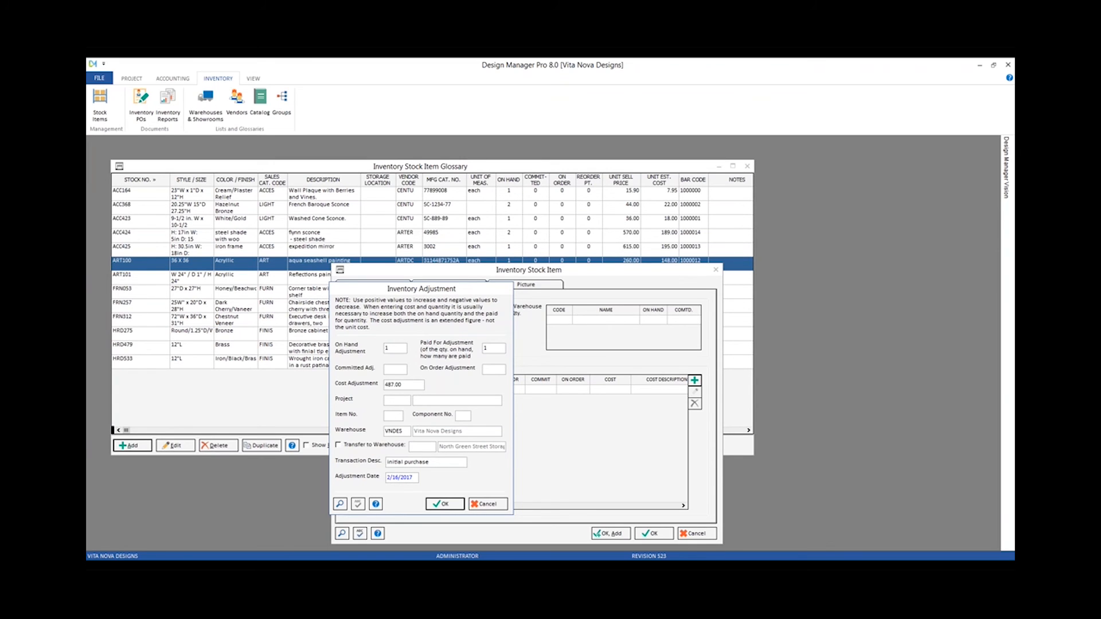
{"action": "mouse_move", "coordinate": [444, 504]}
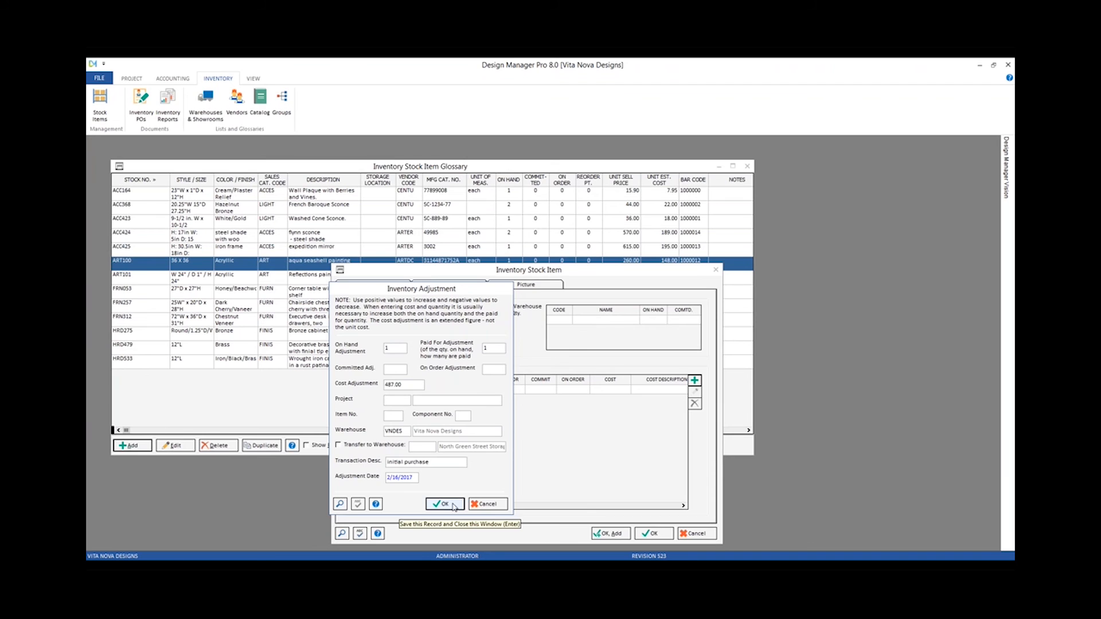
Save the adjustment and the FRN313 side table, now in the glossary with 1 on hand, cost 487.00, price 699.00.
{"action": "left_click", "coordinate": [444, 504]}
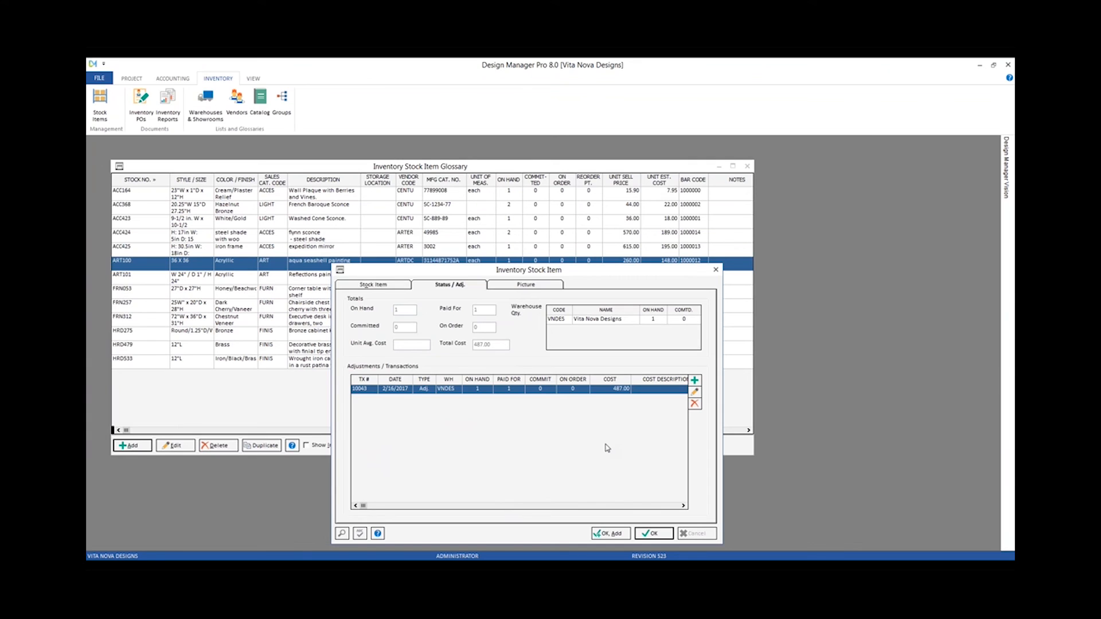
{"action": "mouse_move", "coordinate": [439, 309]}
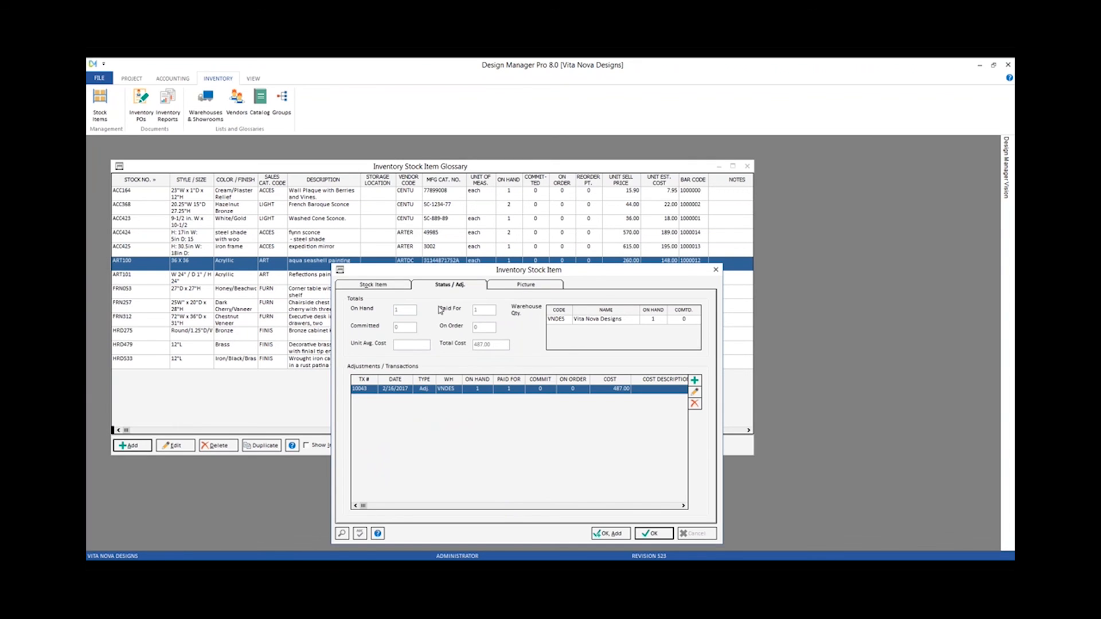
{"action": "mouse_move", "coordinate": [465, 308]}
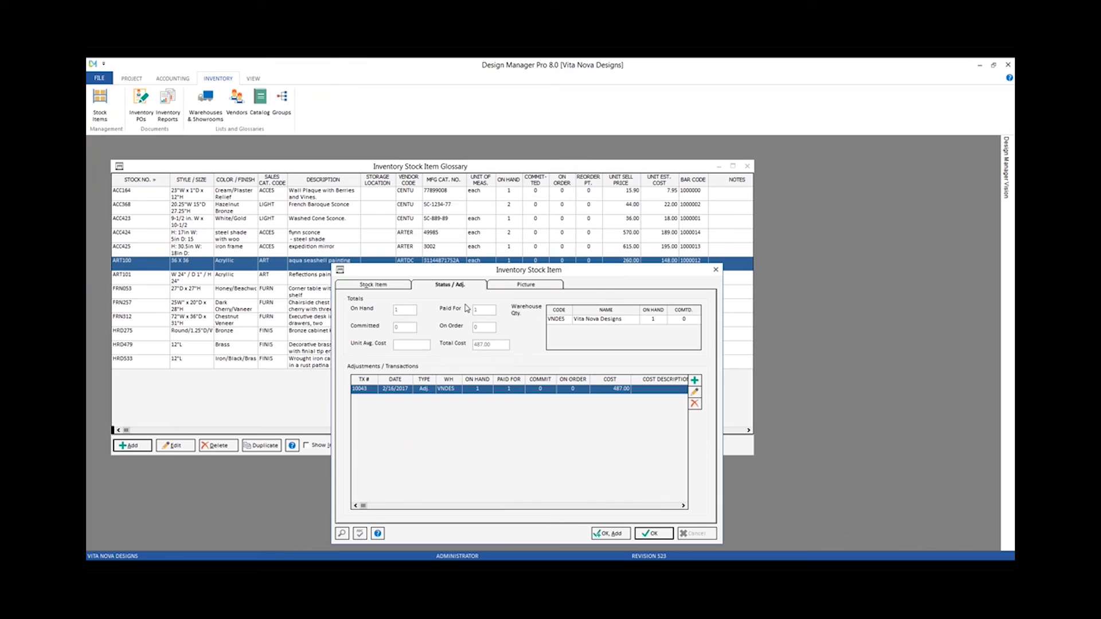
{"action": "mouse_move", "coordinate": [492, 351]}
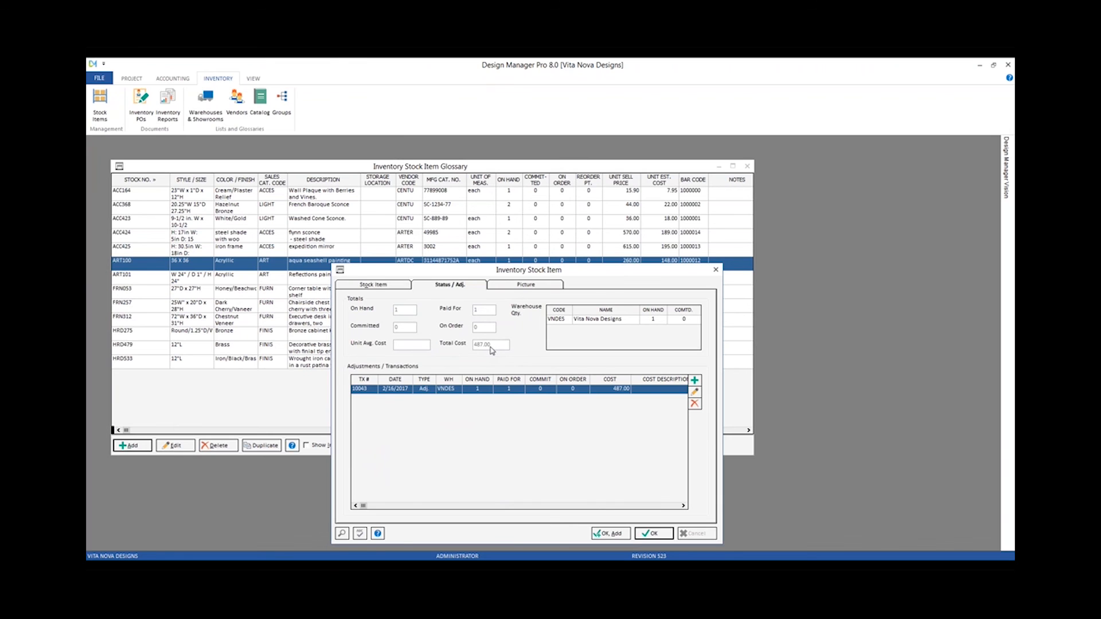
{"action": "mouse_move", "coordinate": [599, 323]}
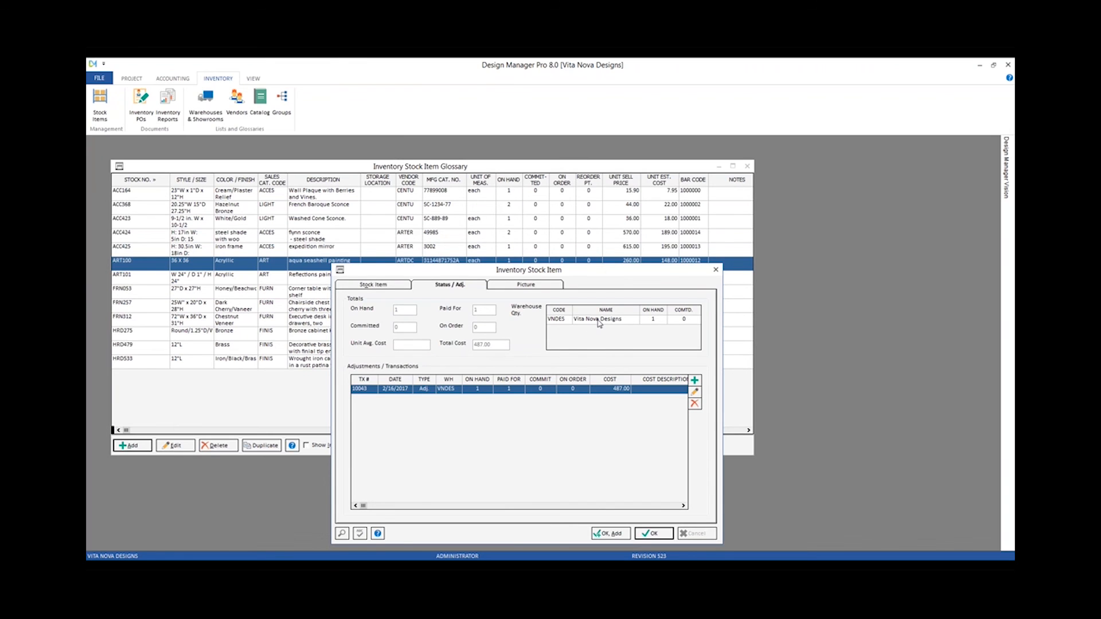
{"action": "mouse_move", "coordinate": [562, 398]}
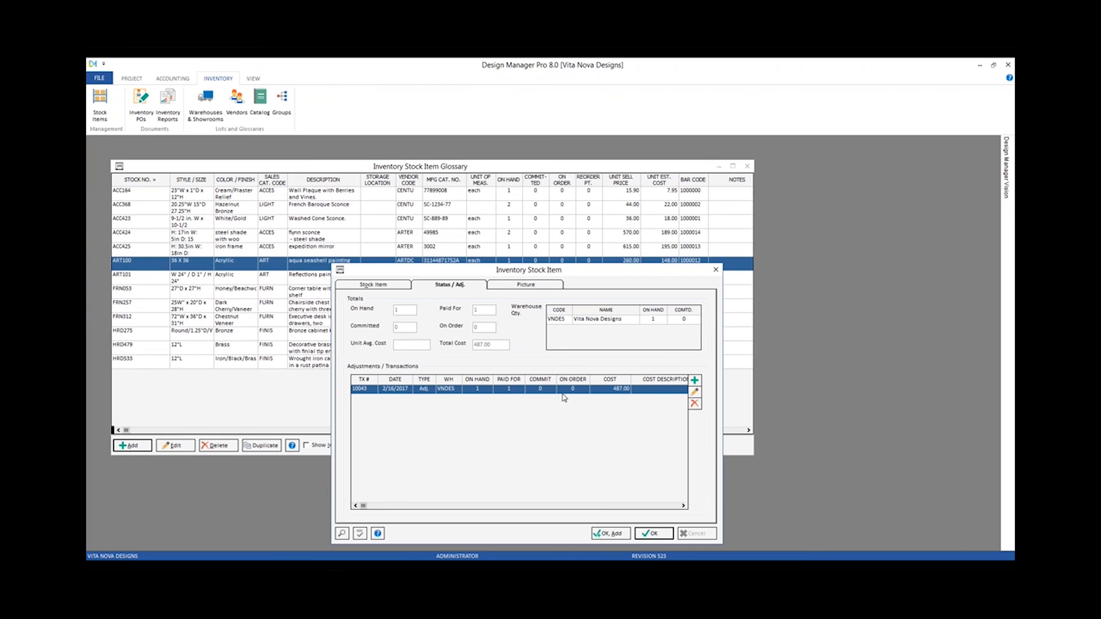
{"action": "mouse_move", "coordinate": [605, 448]}
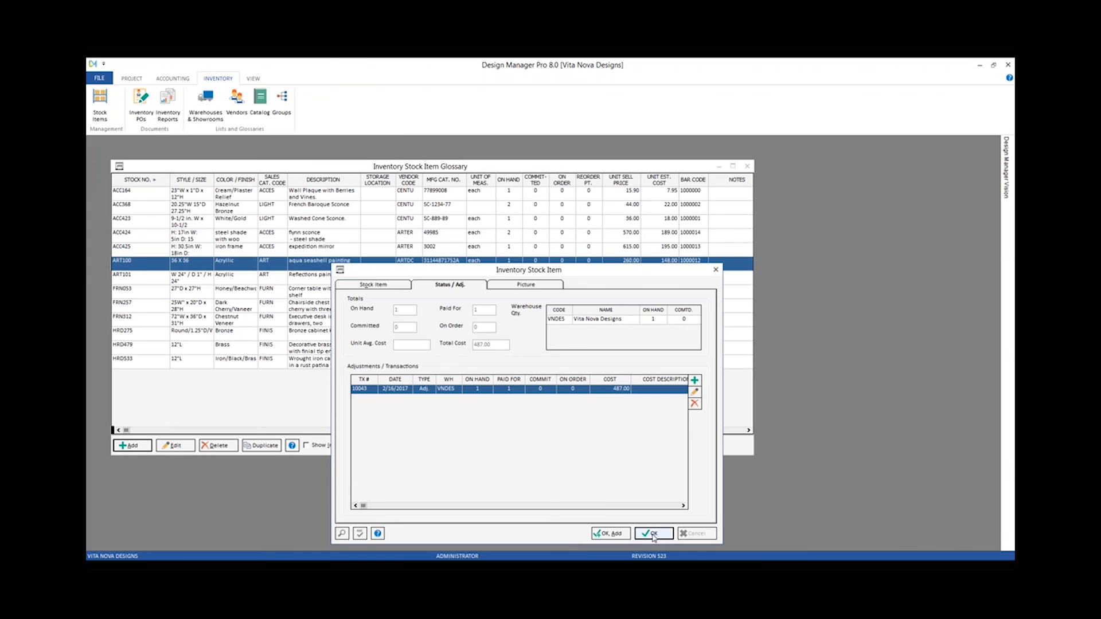
{"action": "left_click", "coordinate": [653, 533]}
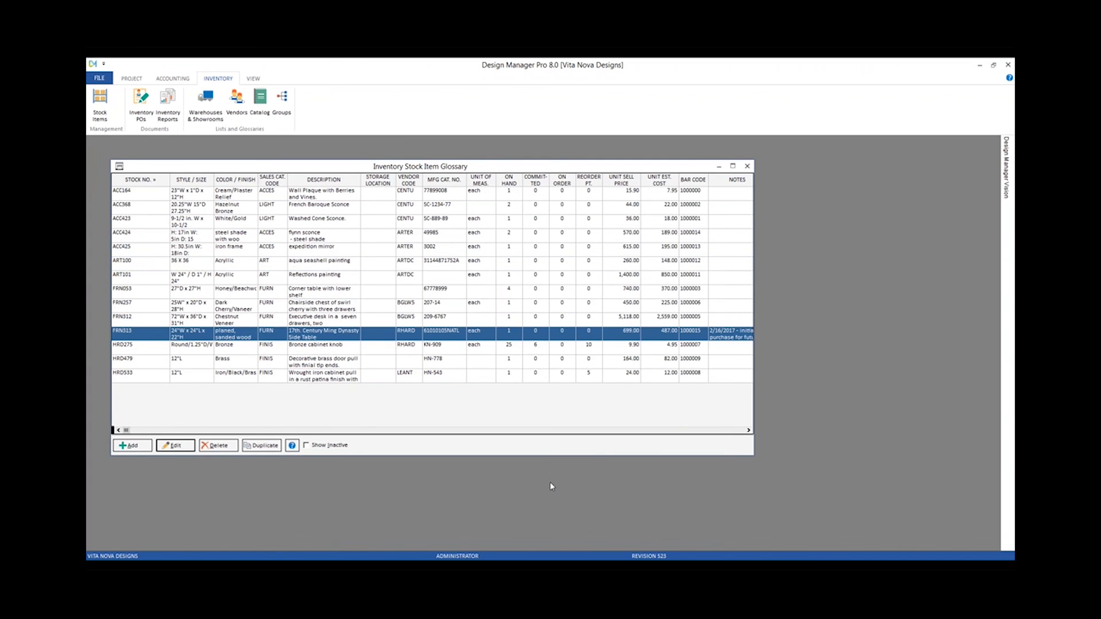